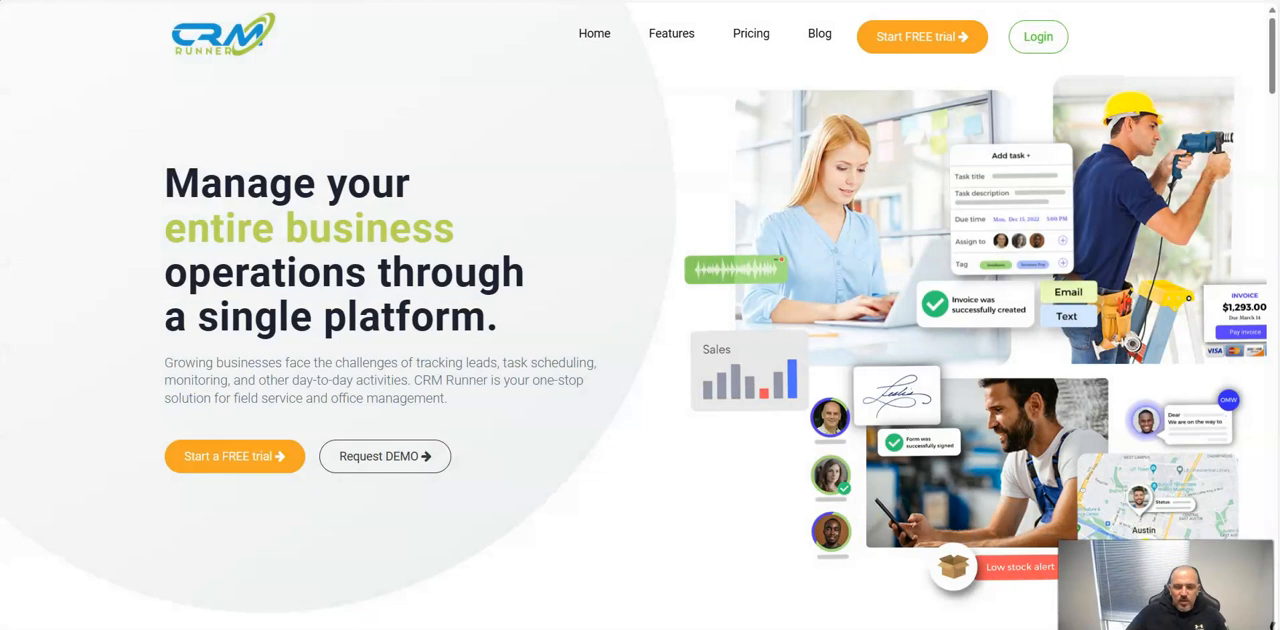
mouse_move(428, 528)
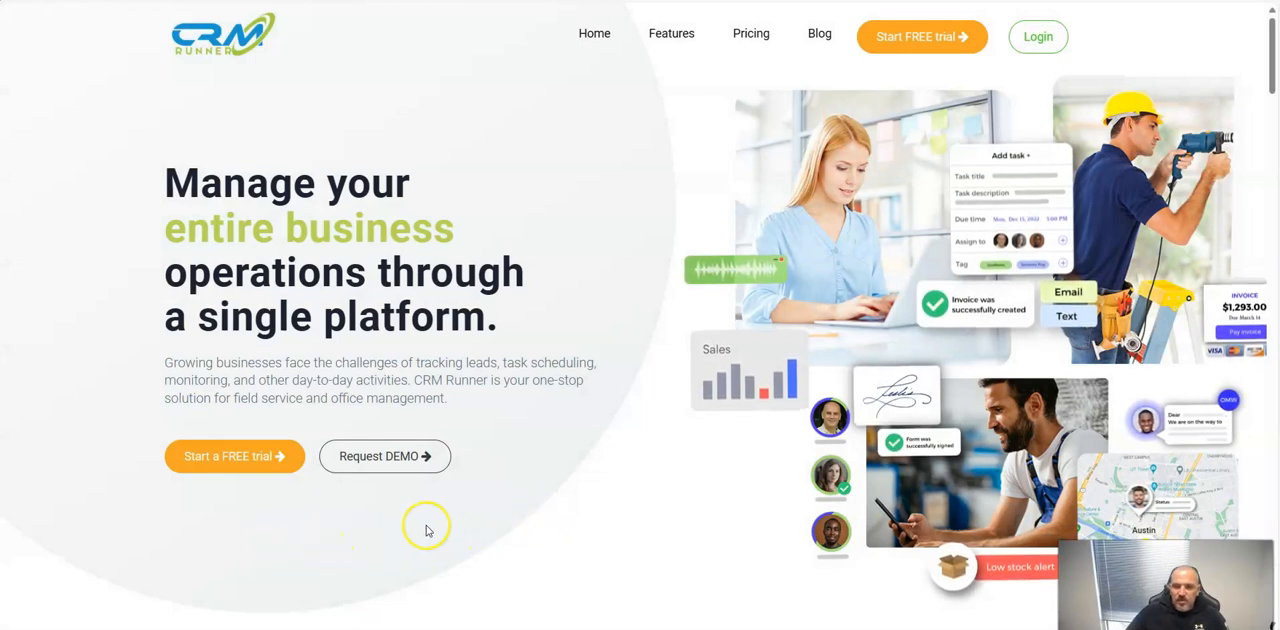
mouse_move(680, 144)
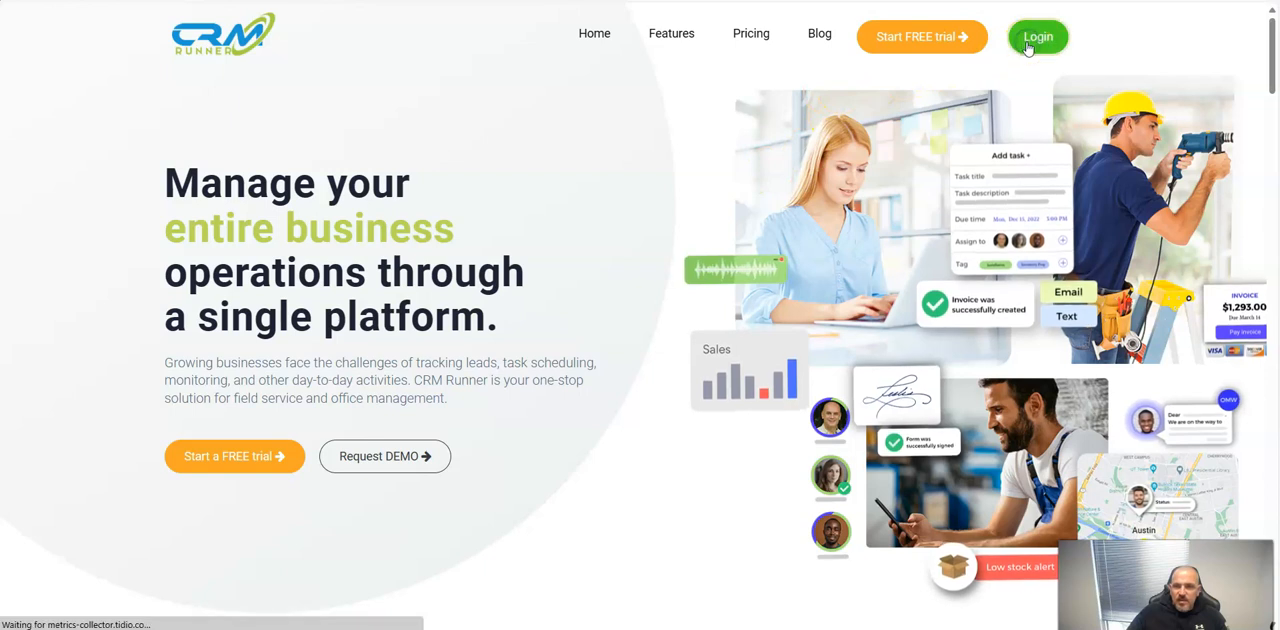
Go to the CRM Runner sign-in page from the website header.
left_click(1036, 36)
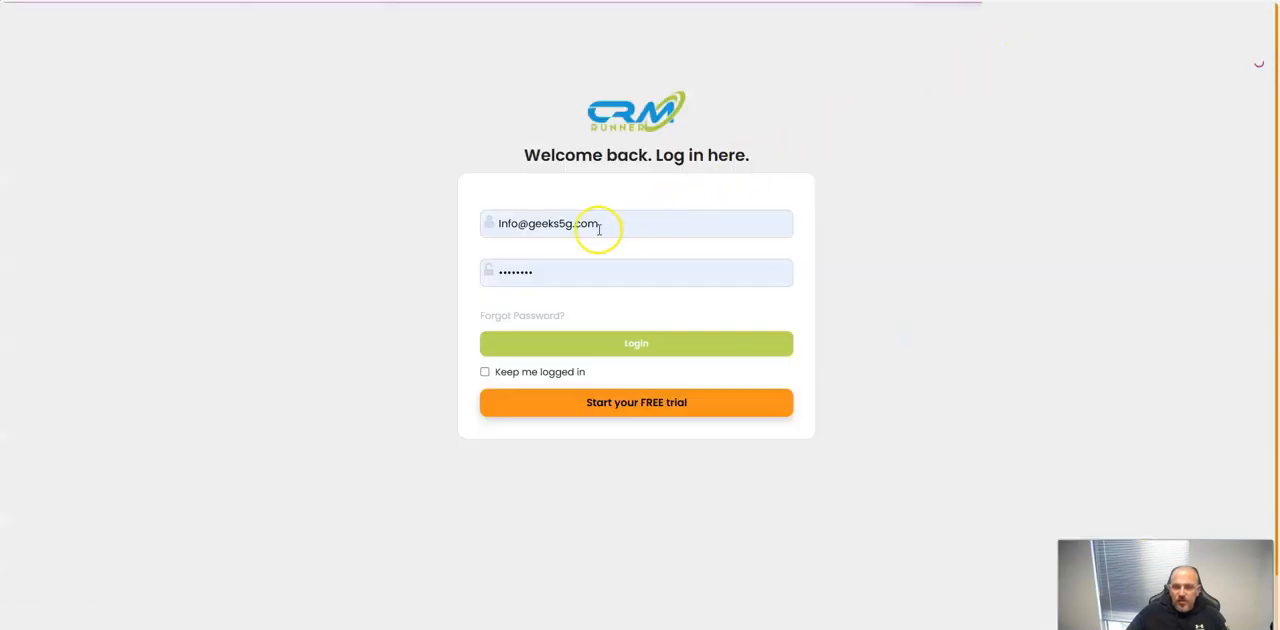
Log in with the prefilled credentials and review the dashboard widgets.
left_click(636, 342)
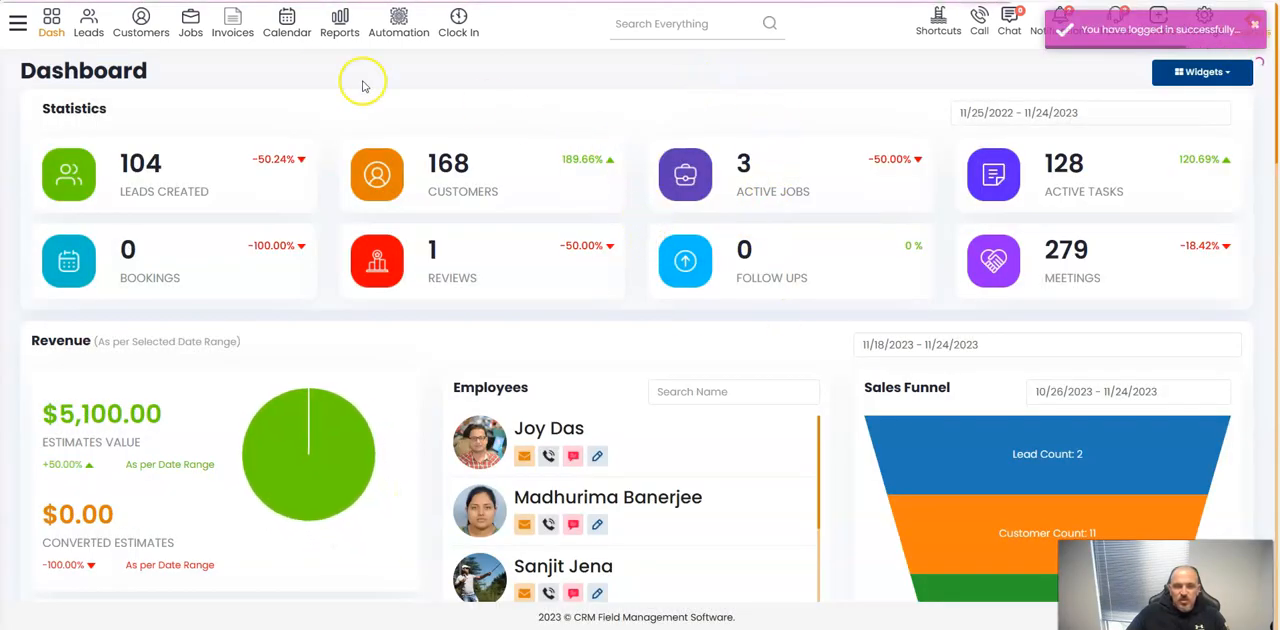
mouse_move(232, 200)
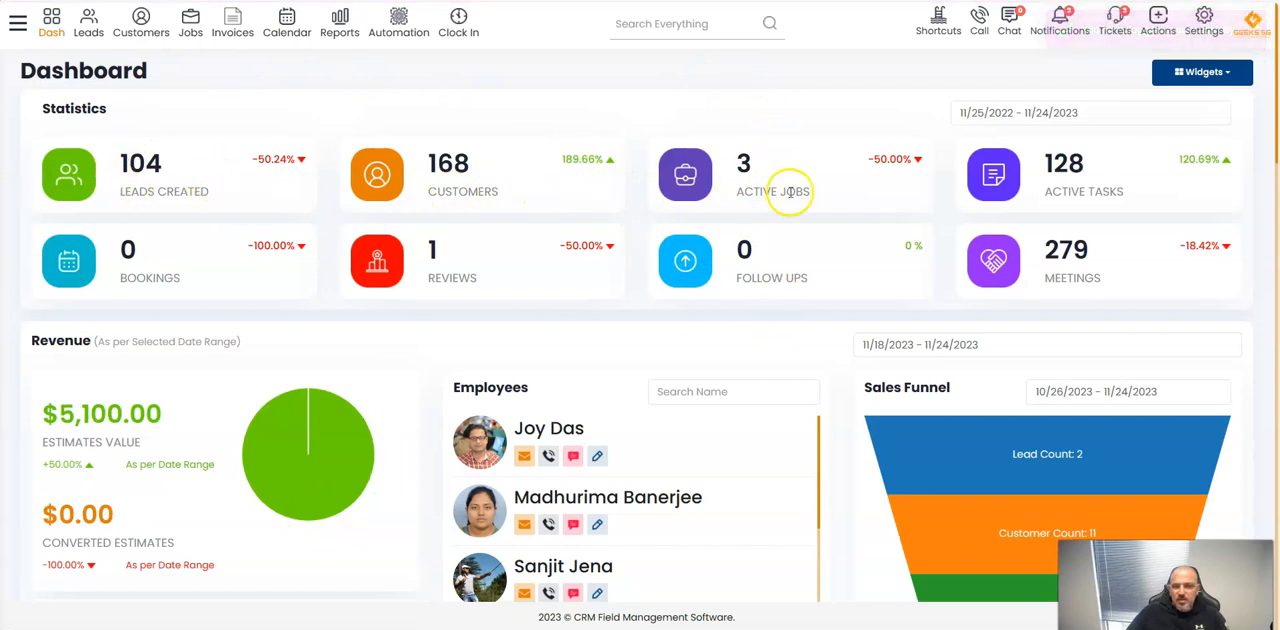
scroll("down", 3)
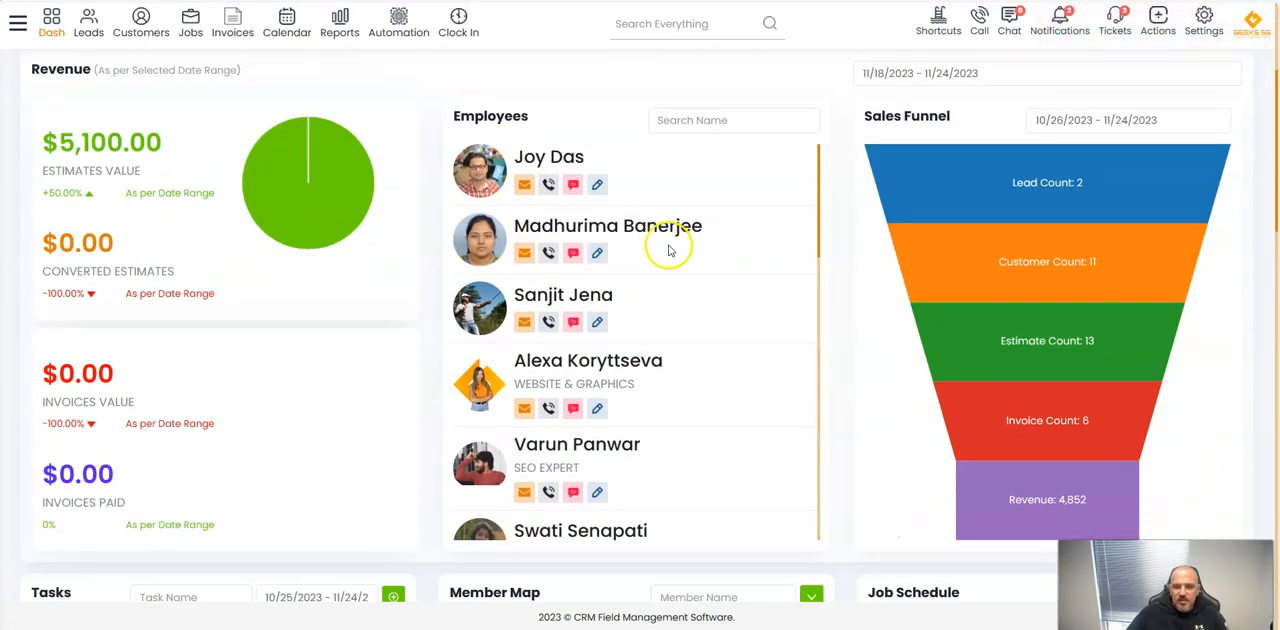
scroll("down", 3)
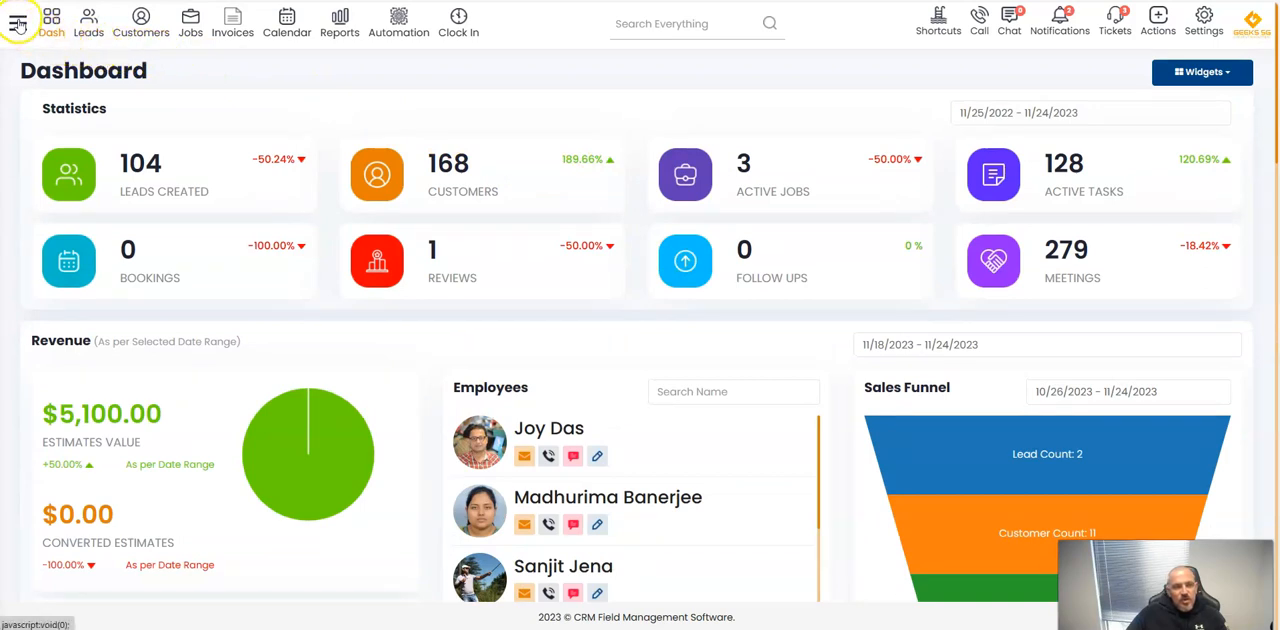
mouse_move(458, 22)
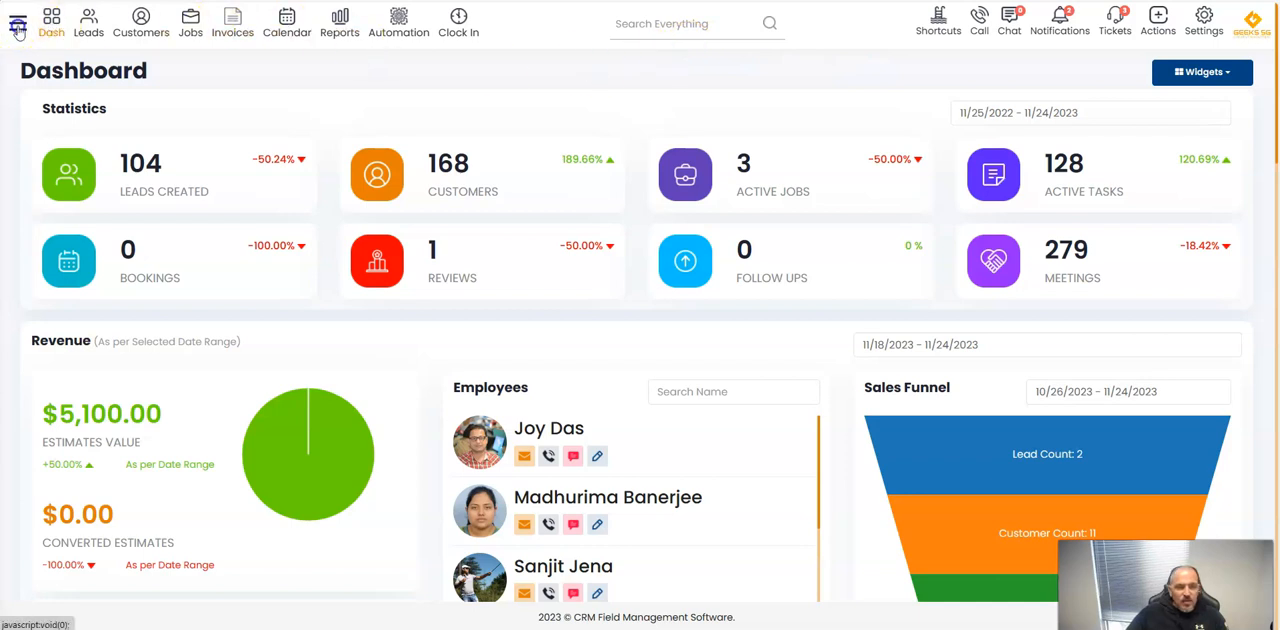
Navigate via the side menu's Customization section to the Visibility settings page.
left_click(18, 22)
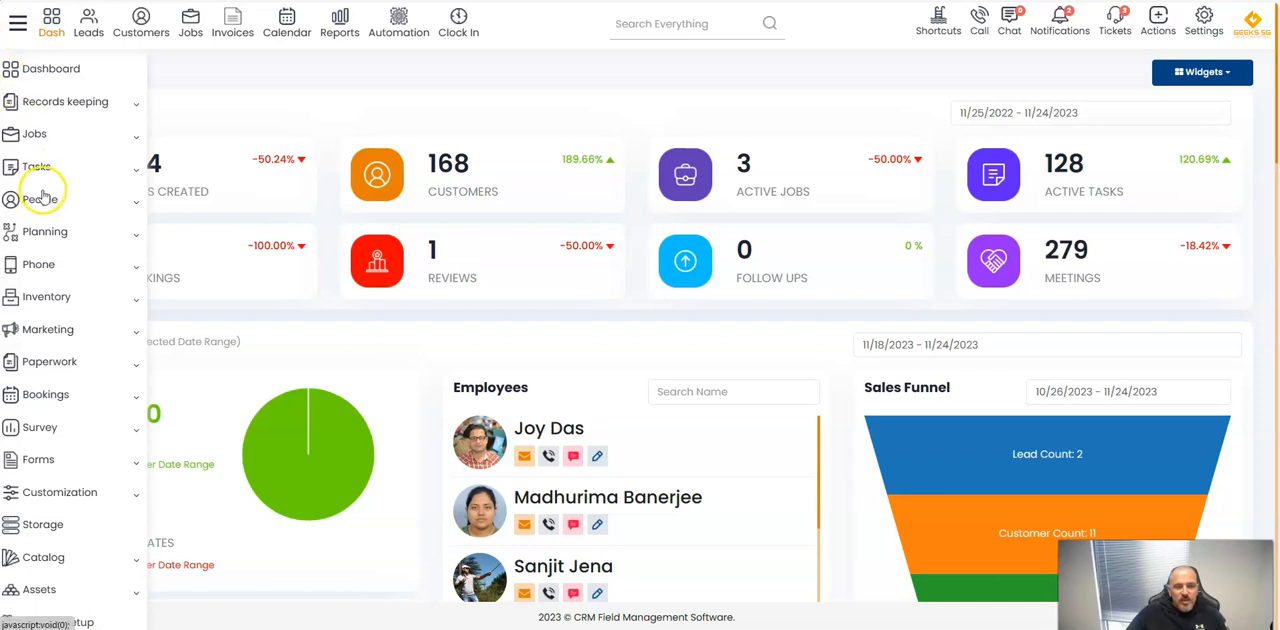
scroll("down", 3)
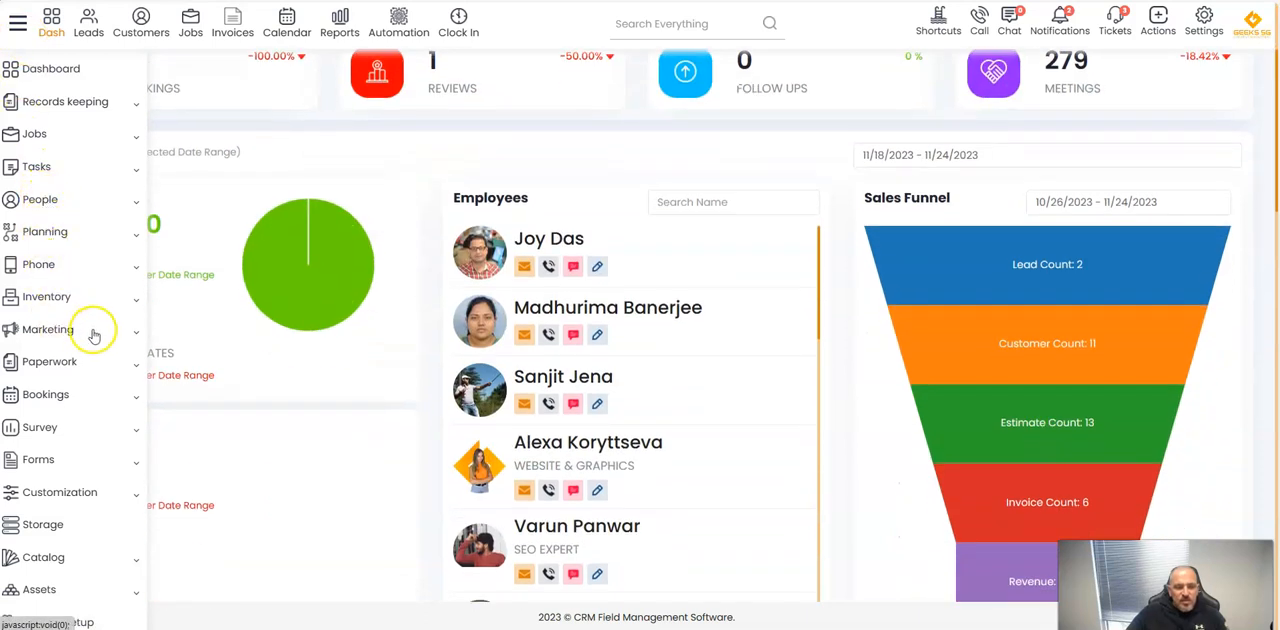
mouse_move(84, 500)
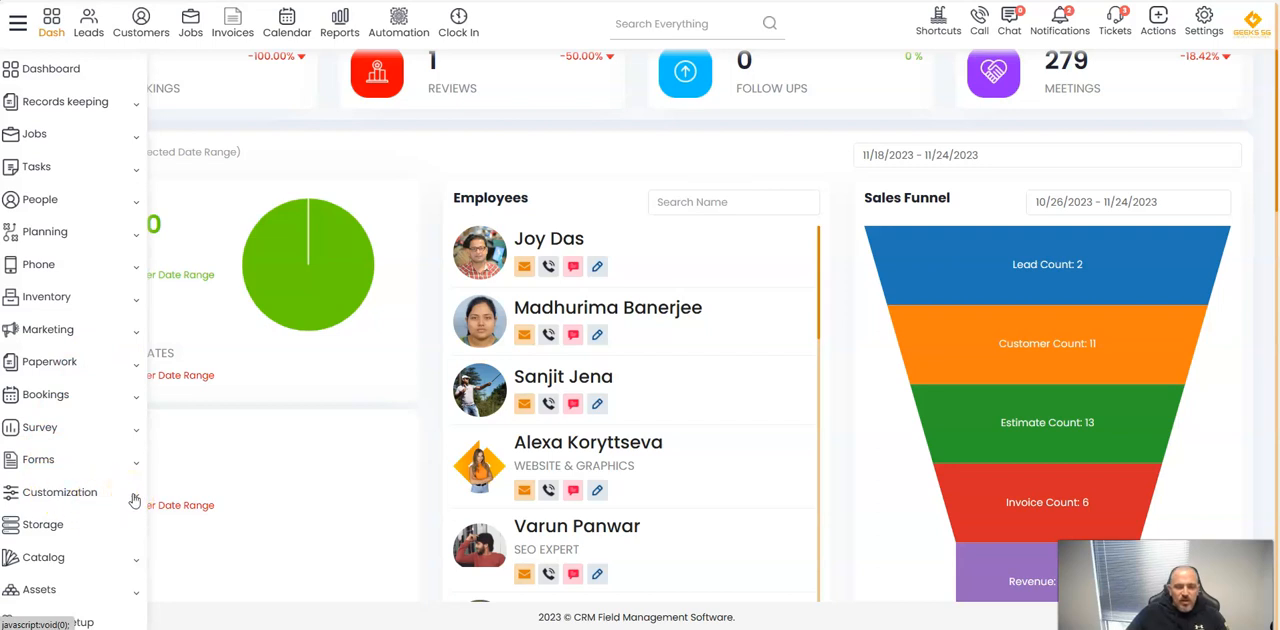
left_click(60, 492)
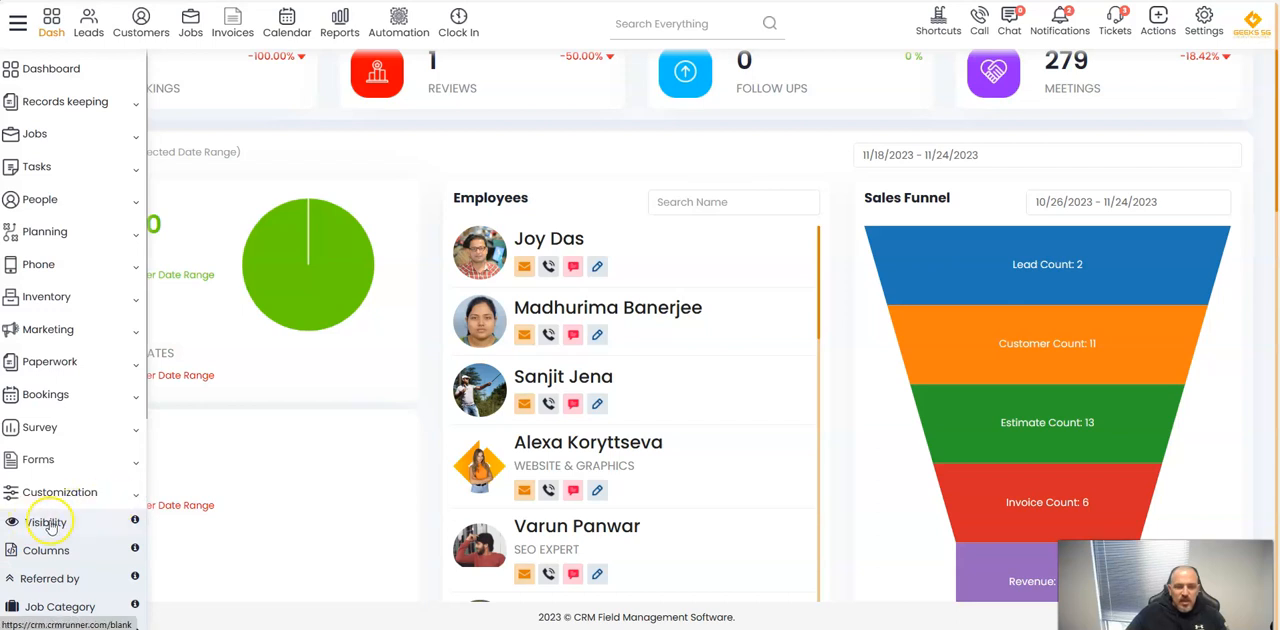
left_click(46, 522)
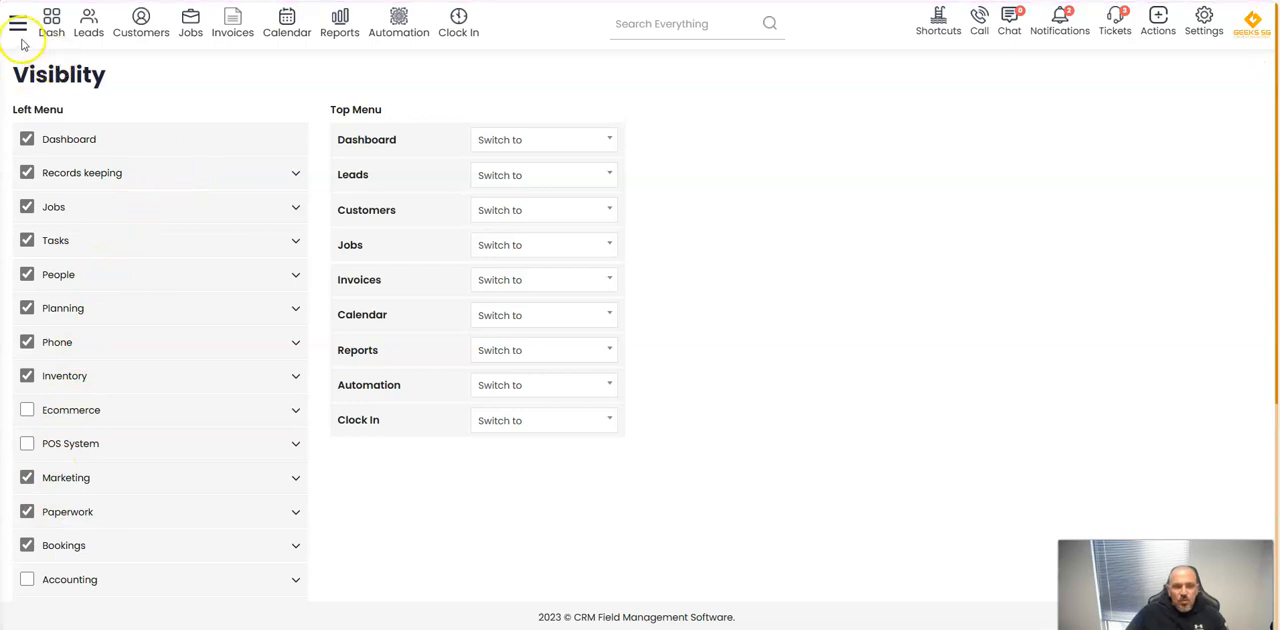
left_click(18, 22)
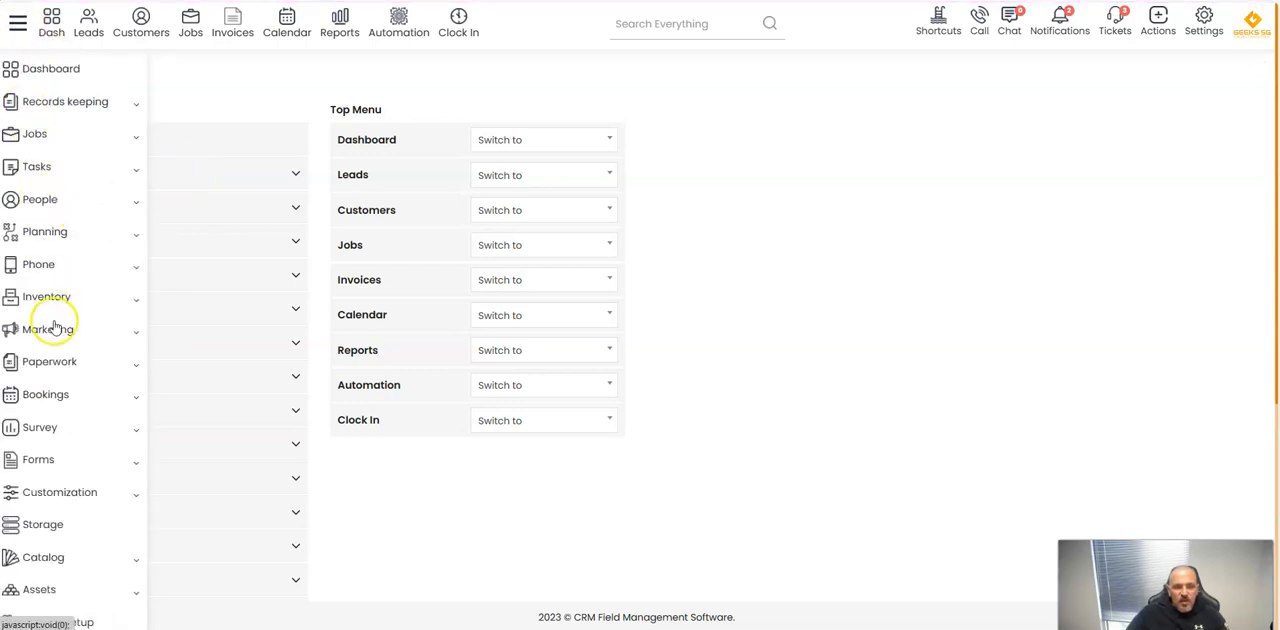
mouse_move(56, 410)
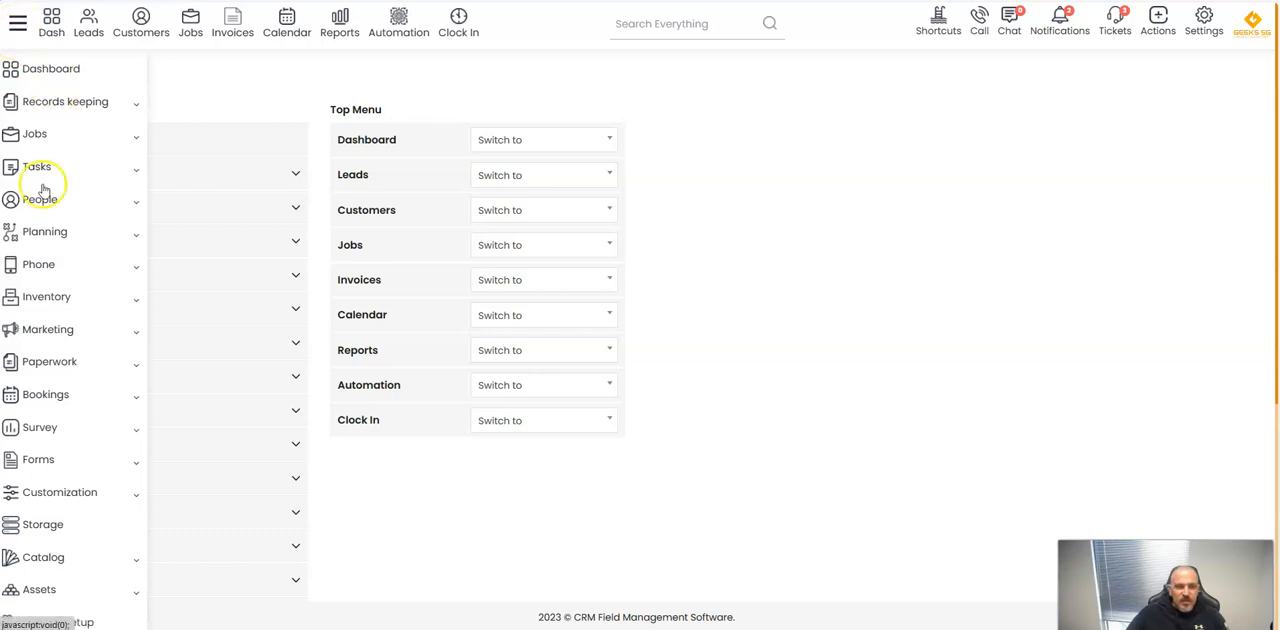
mouse_move(56, 336)
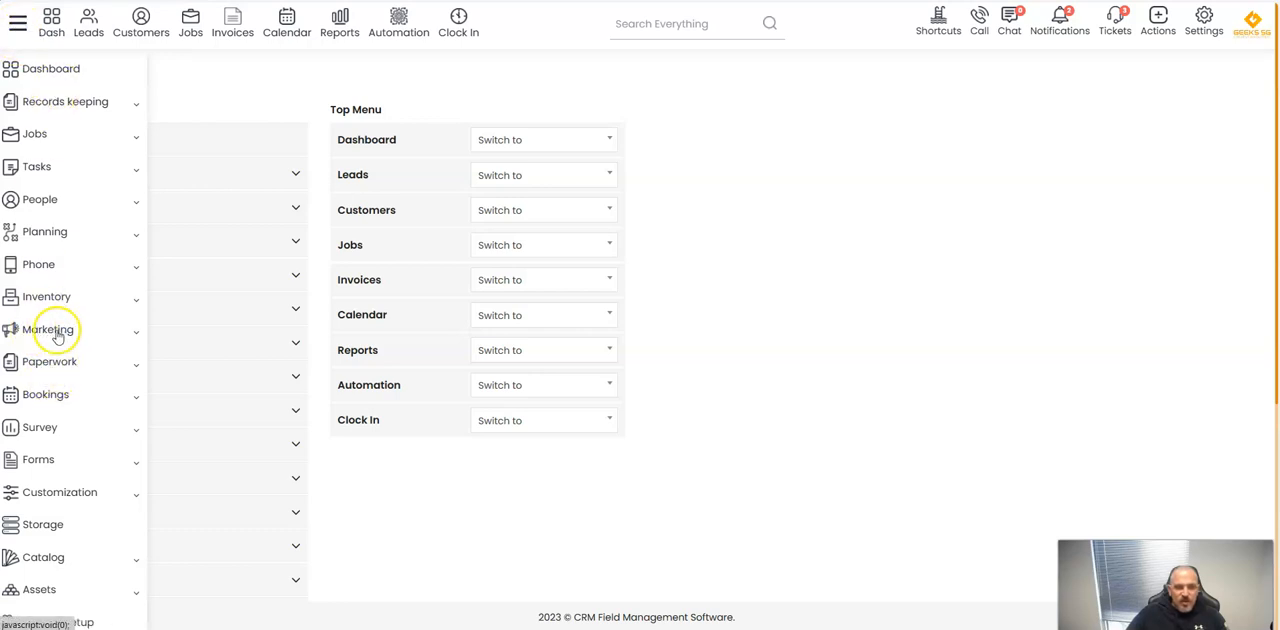
mouse_move(40, 460)
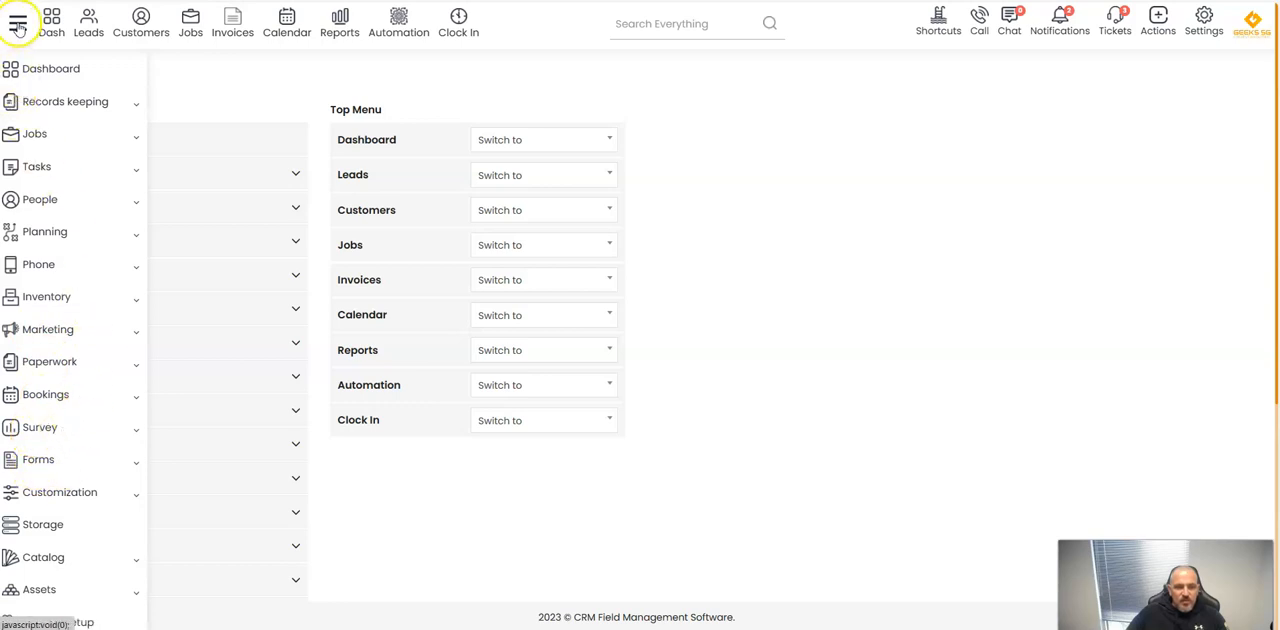
left_click(18, 22)
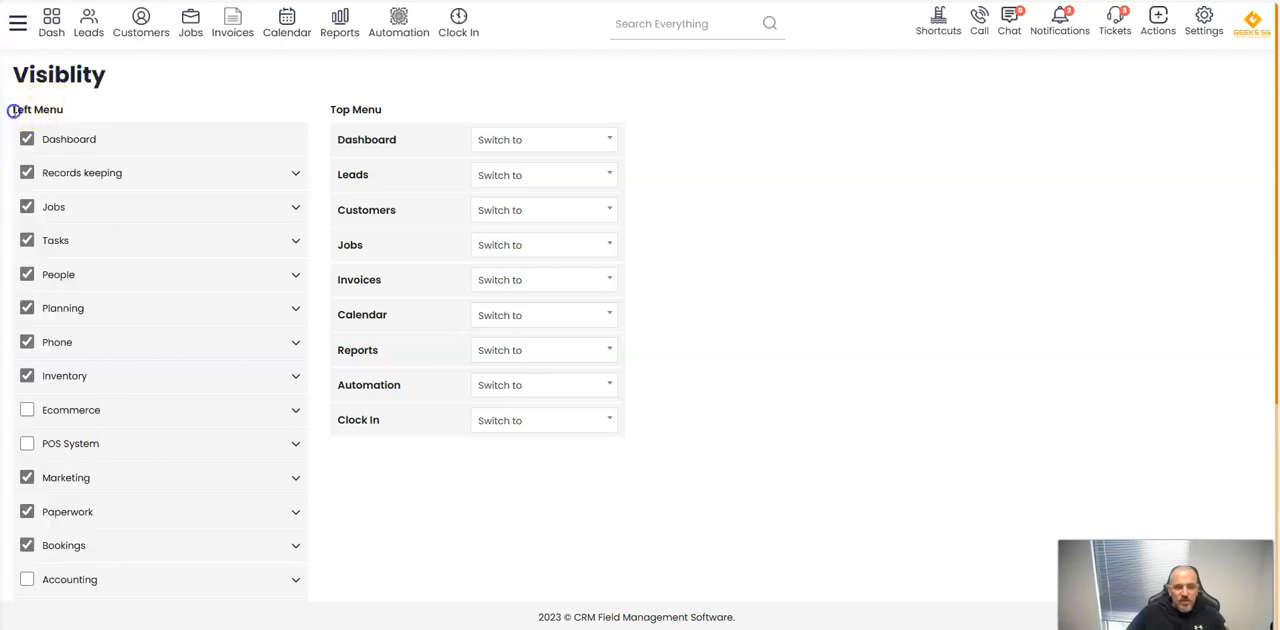
Expand Marketing in the left-menu list and untick it, leaving its sub-items ticked.
scroll("down", 3)
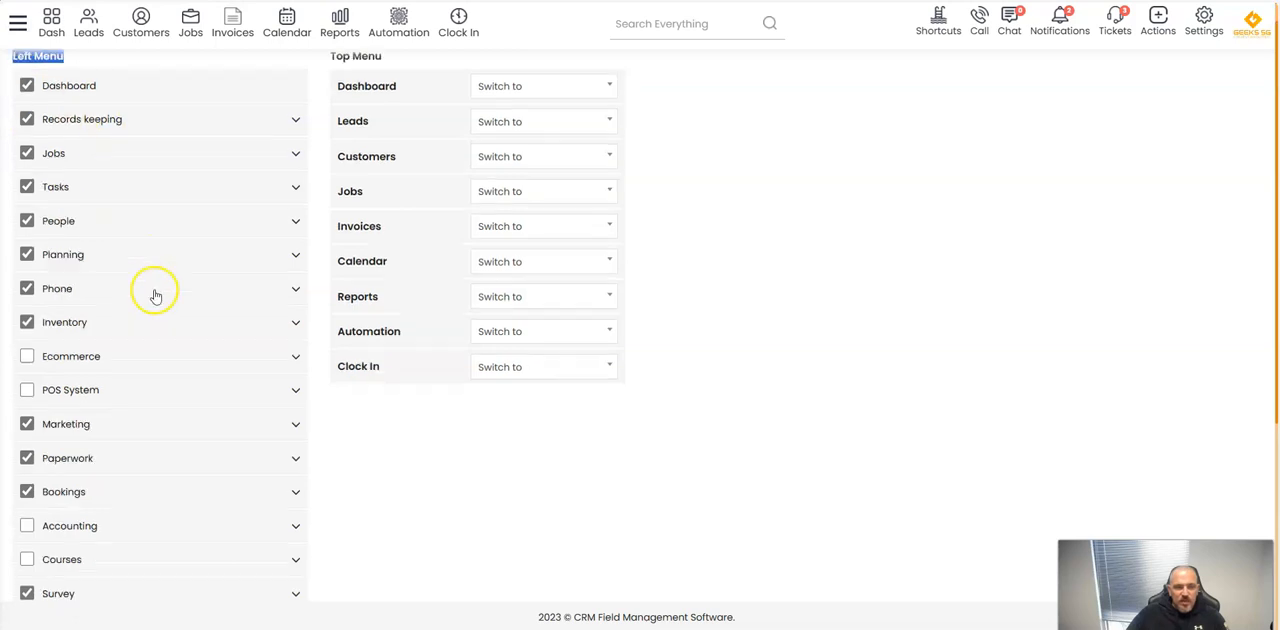
scroll("down", 3)
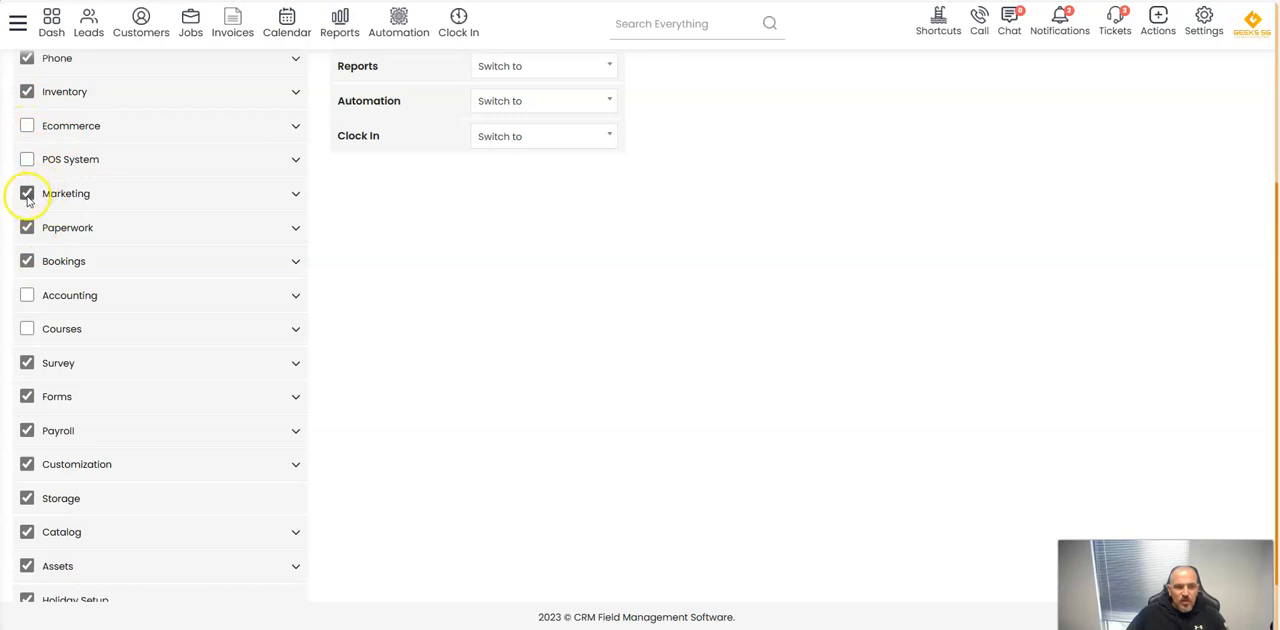
left_click(296, 192)
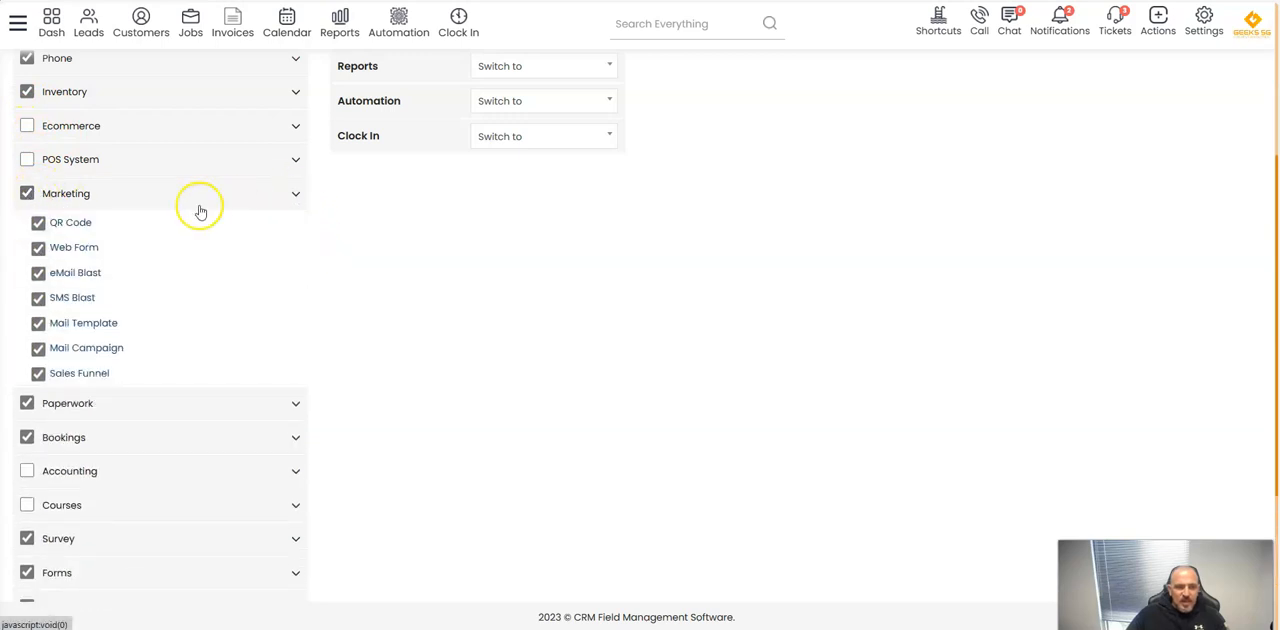
mouse_move(68, 324)
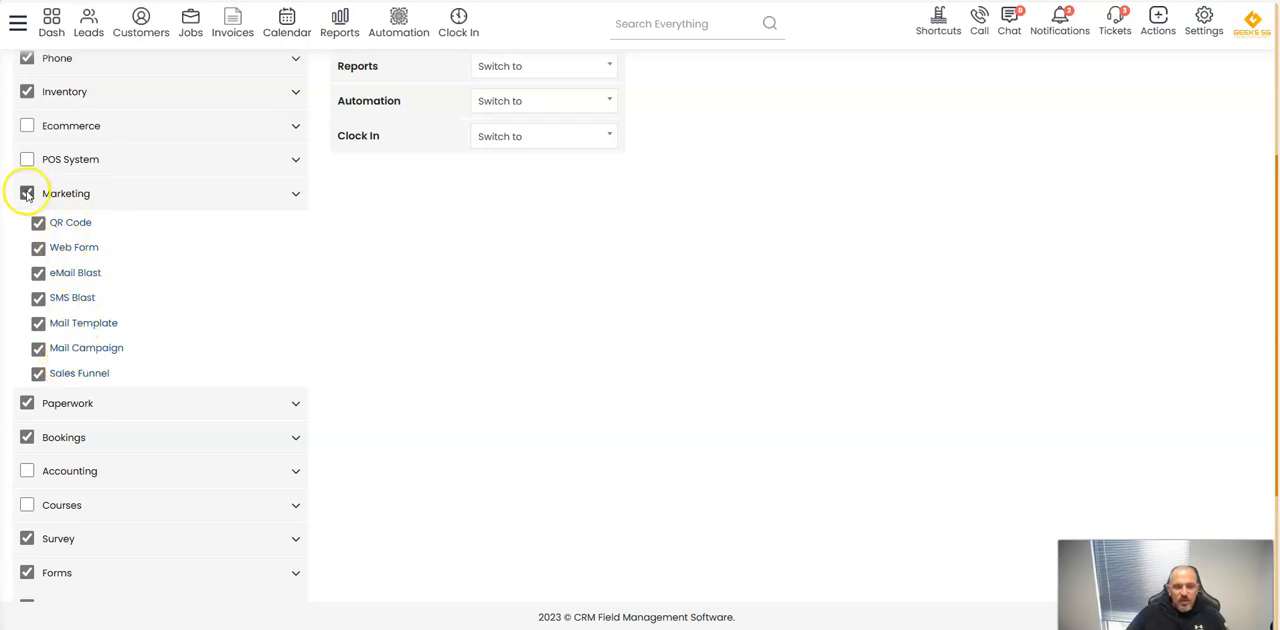
left_click(28, 192)
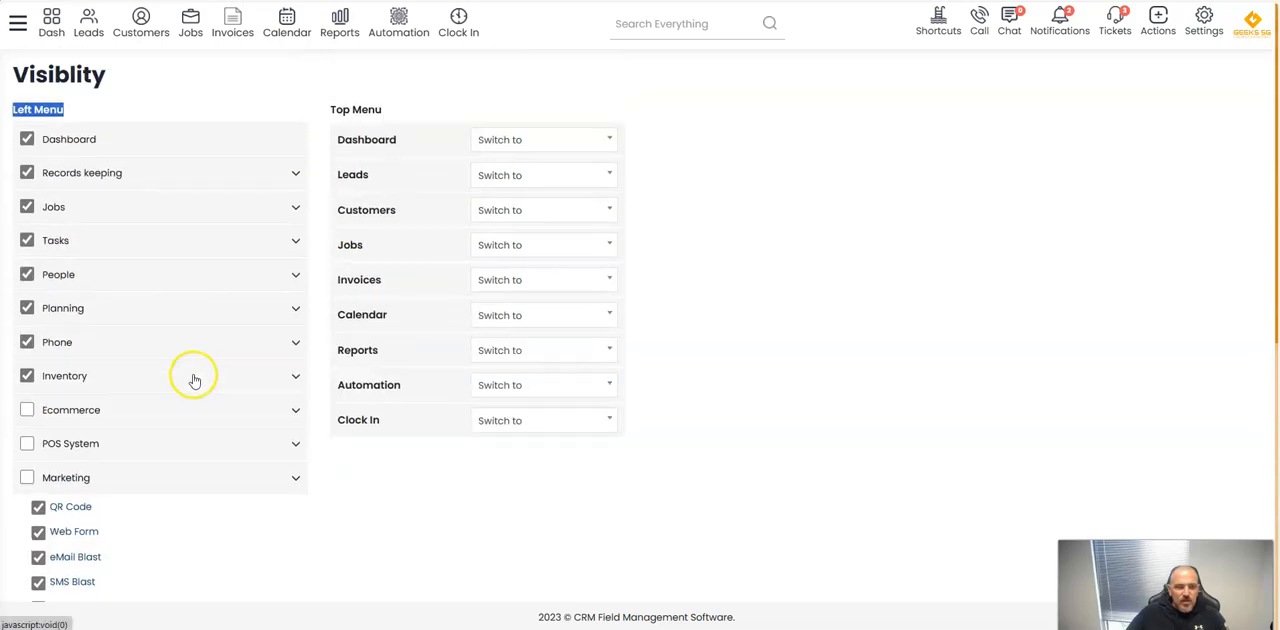
scroll("down", 3)
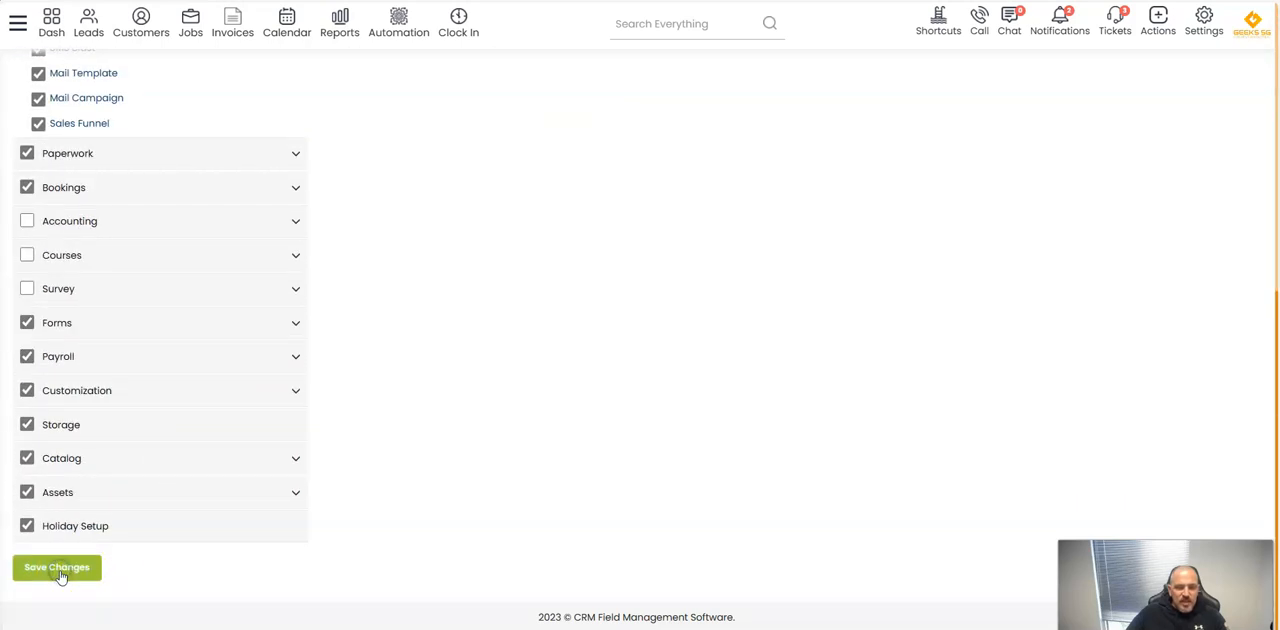
Save the visibility changes and close the side navigation.
left_click(56, 568)
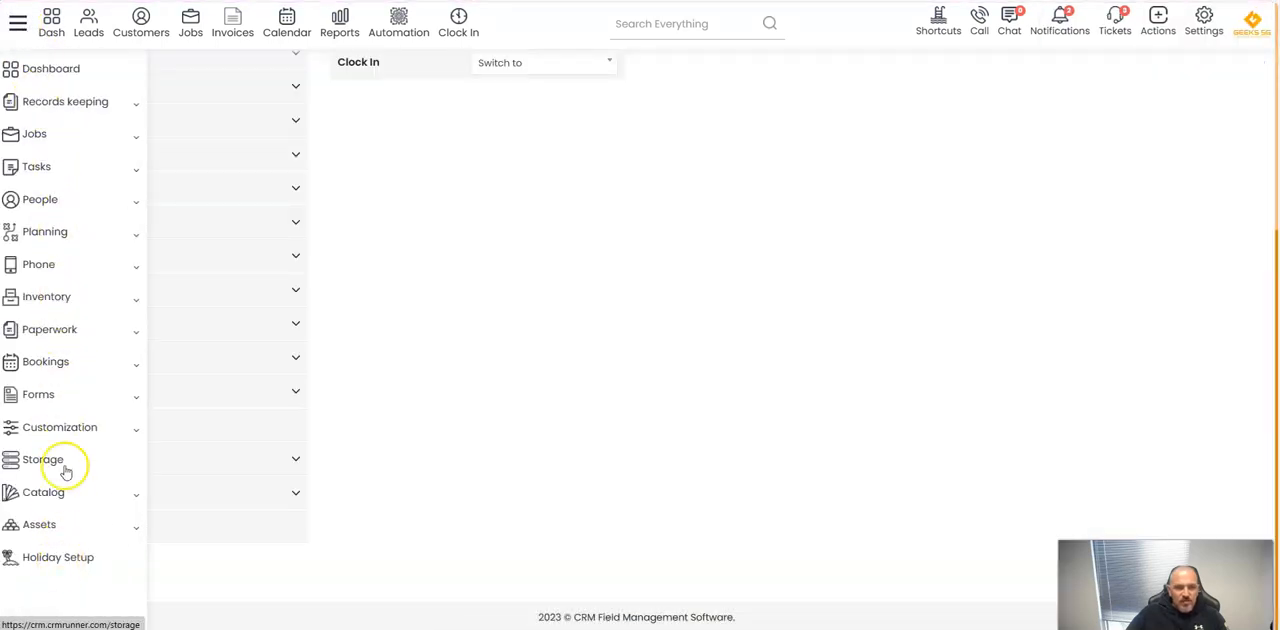
mouse_move(44, 296)
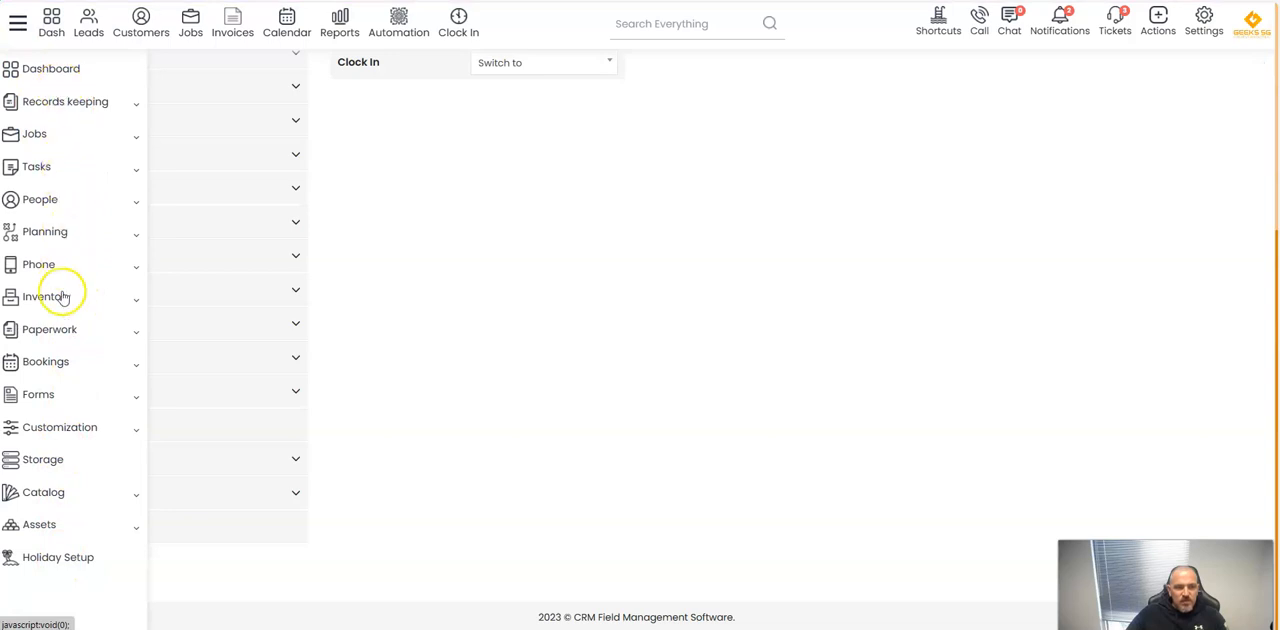
mouse_move(18, 22)
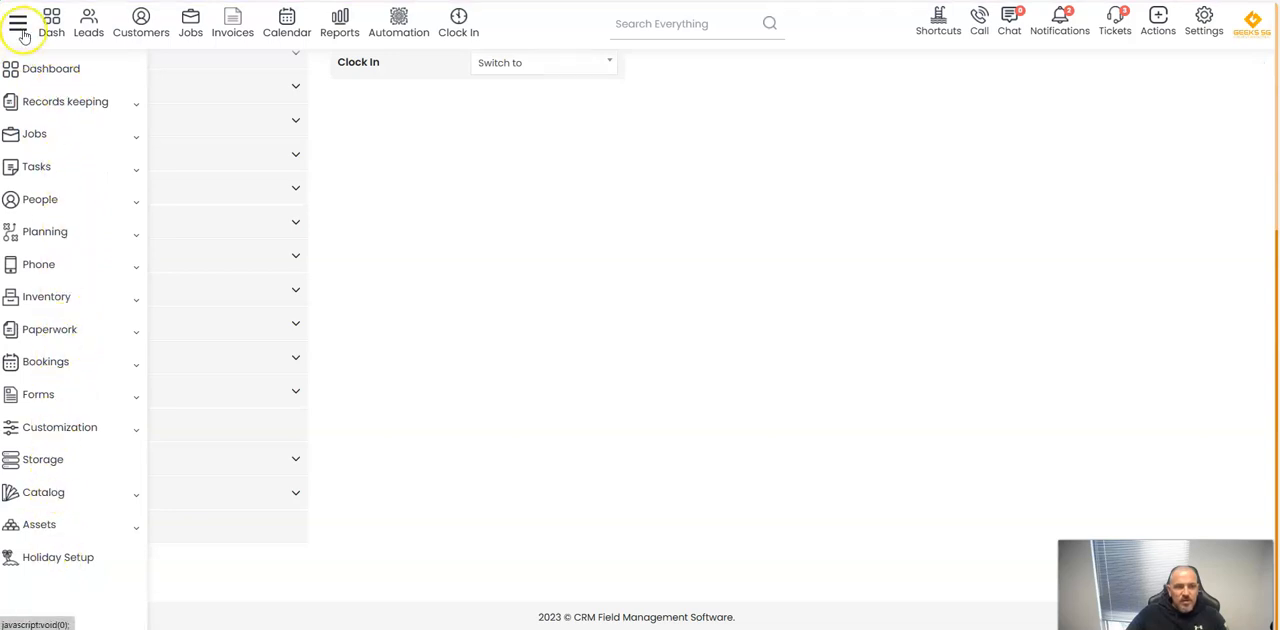
left_click(18, 22)
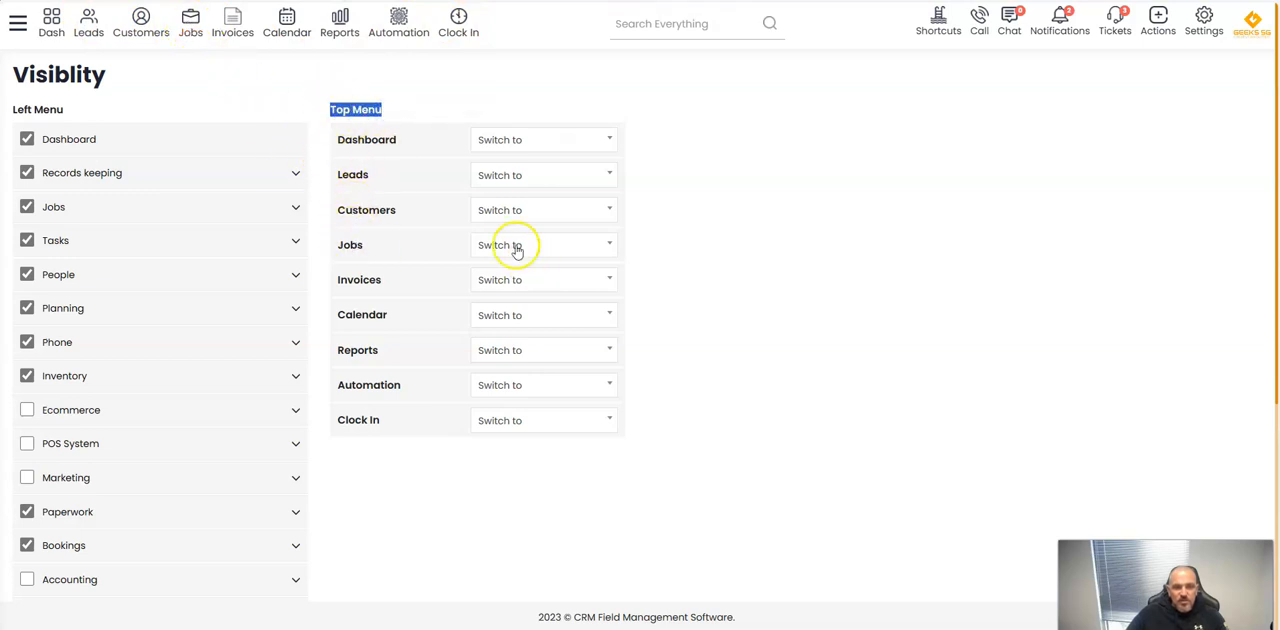
Switch the Jobs top-menu entry to Estimates, save, and go to the Estimates page.
left_click(544, 244)
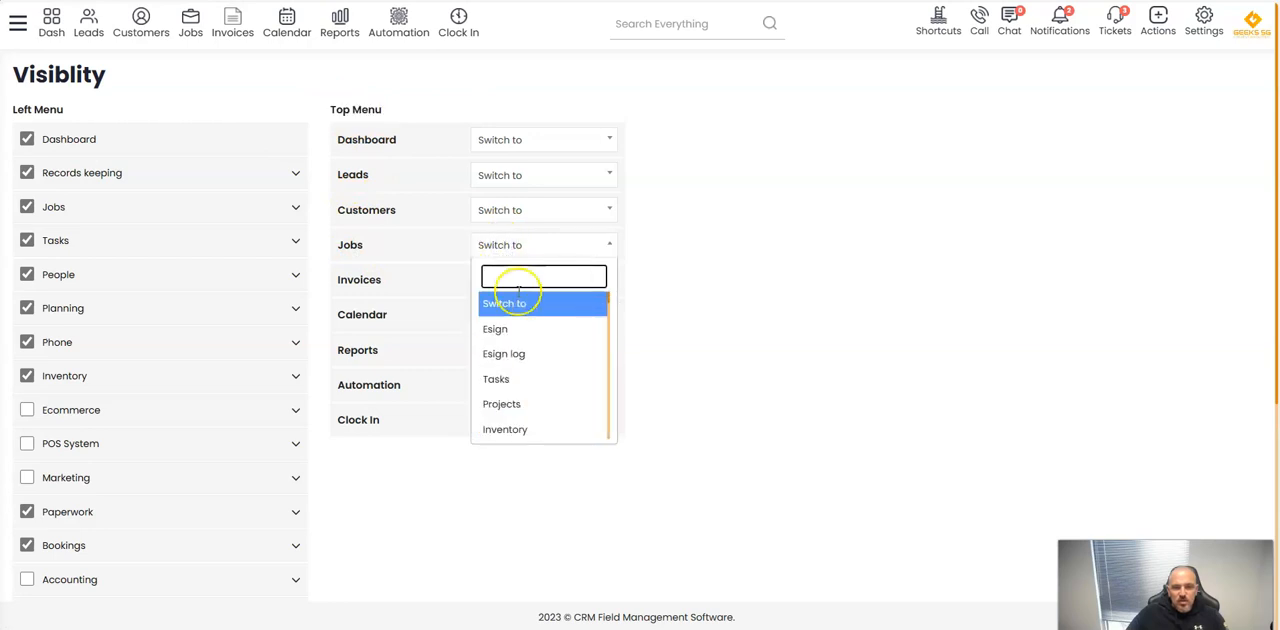
mouse_move(536, 284)
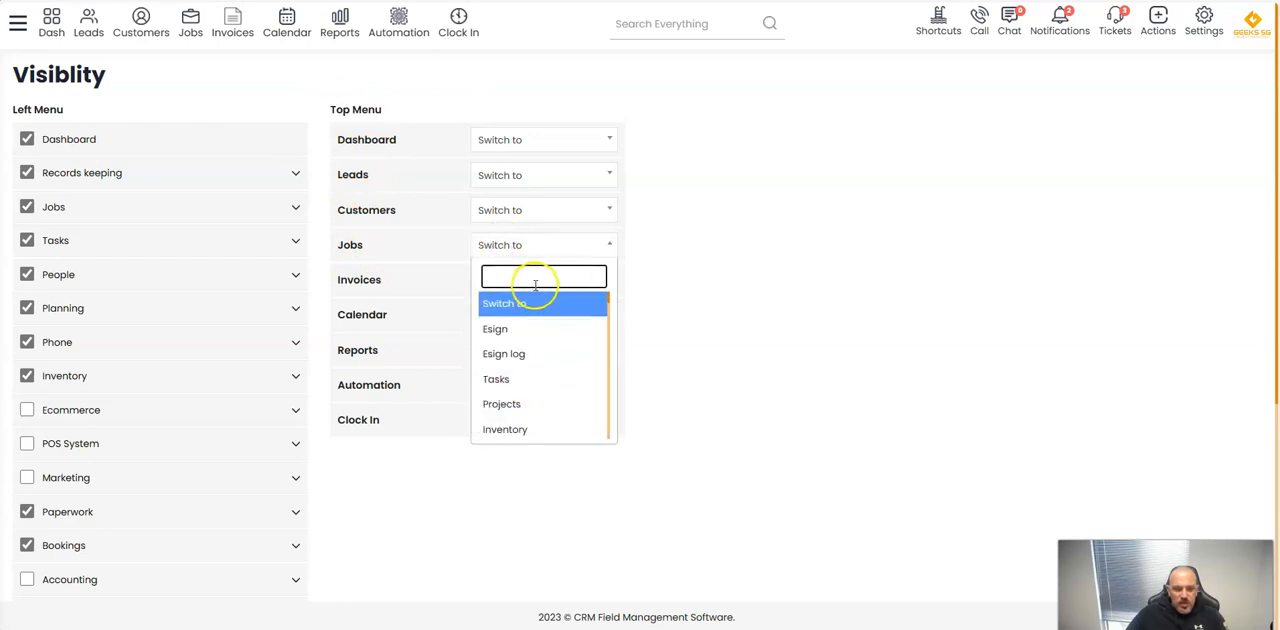
type("es")
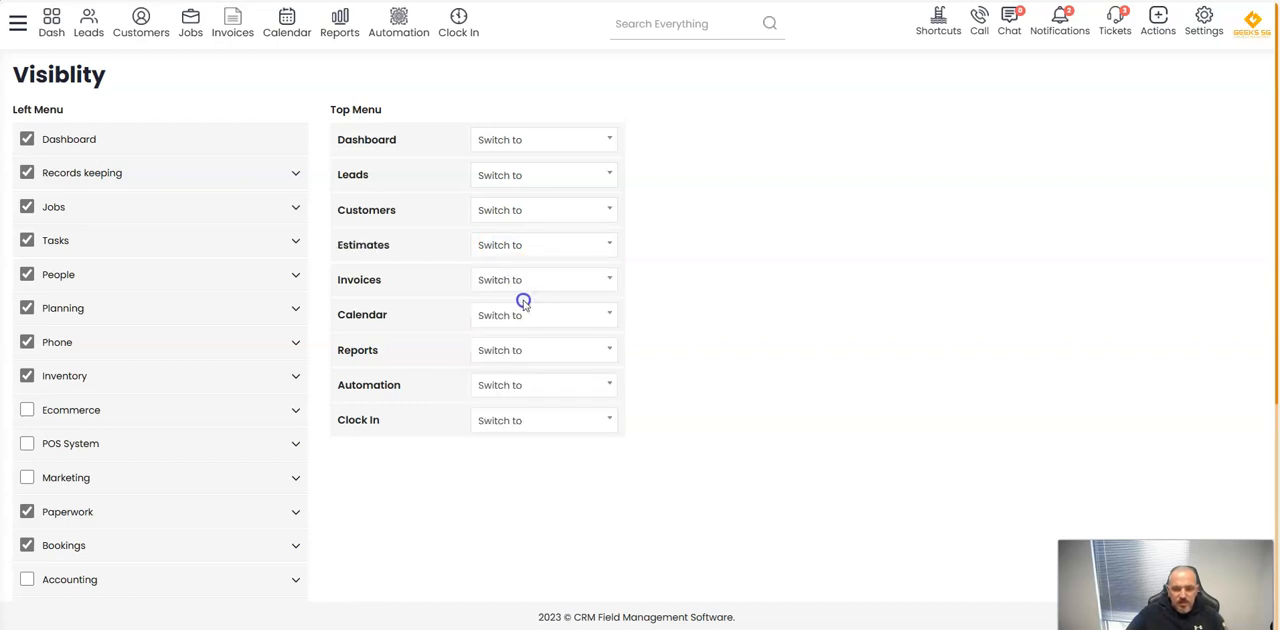
scroll("down", 3)
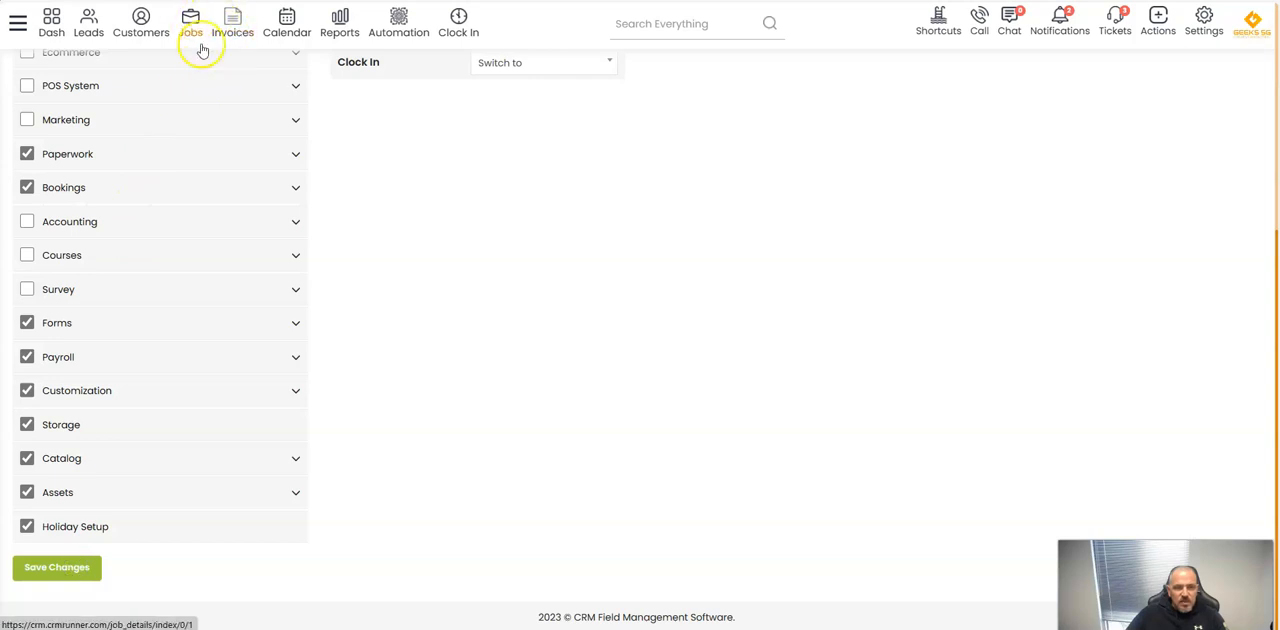
left_click(204, 20)
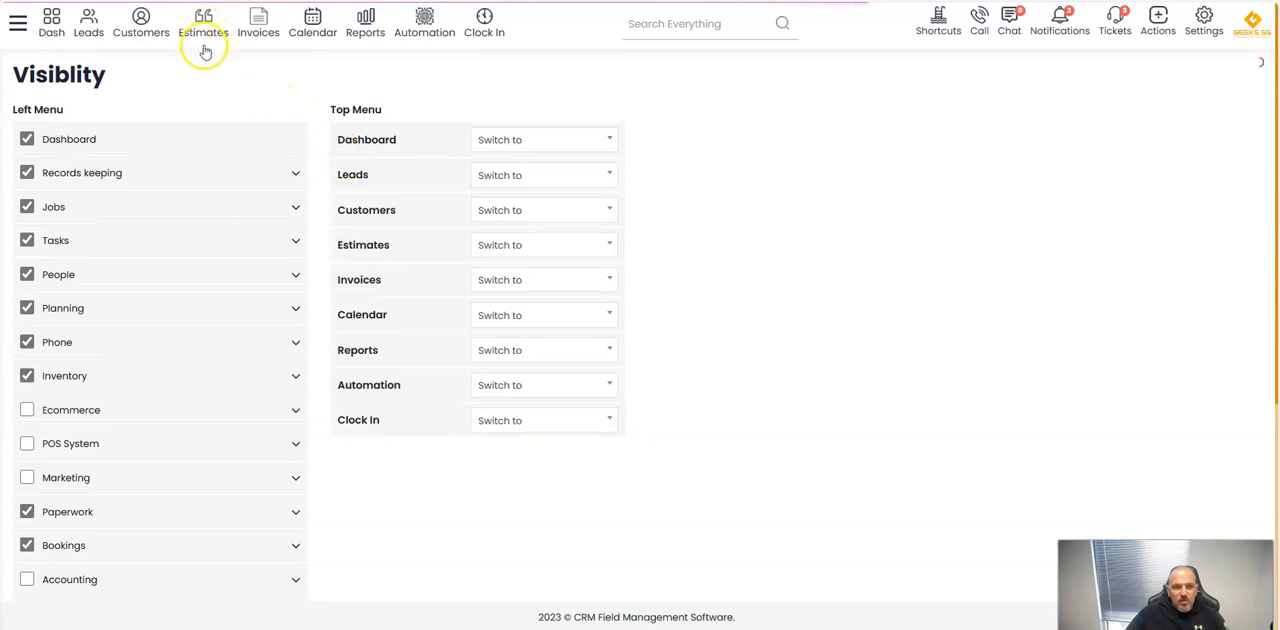
left_click(204, 20)
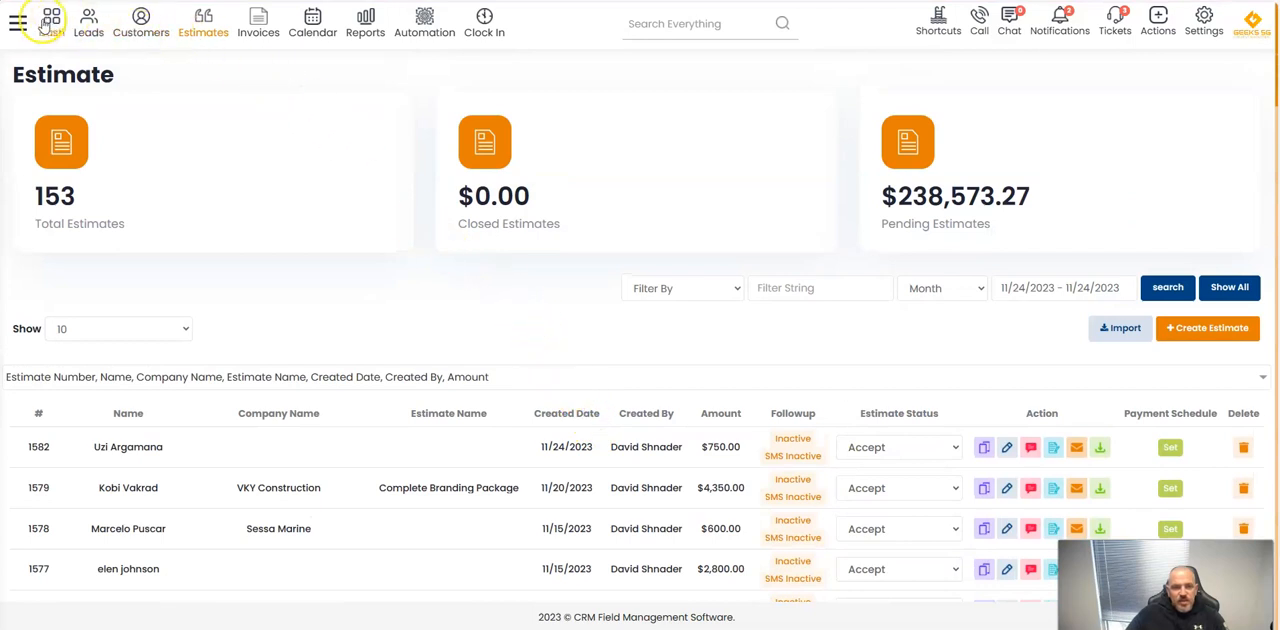
Review the Estimates page showing 153 estimates and $238,573.27 pending.
left_click(424, 20)
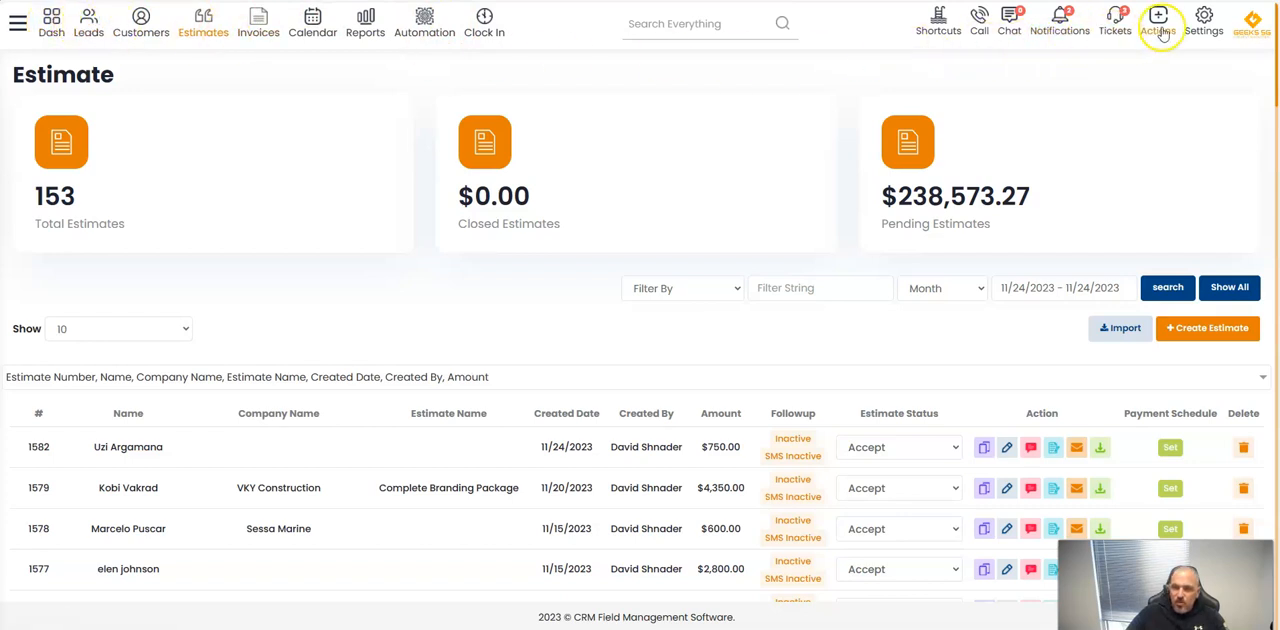
Go to the Set Permission page from the Actions menu and review the module list.
left_click(1158, 20)
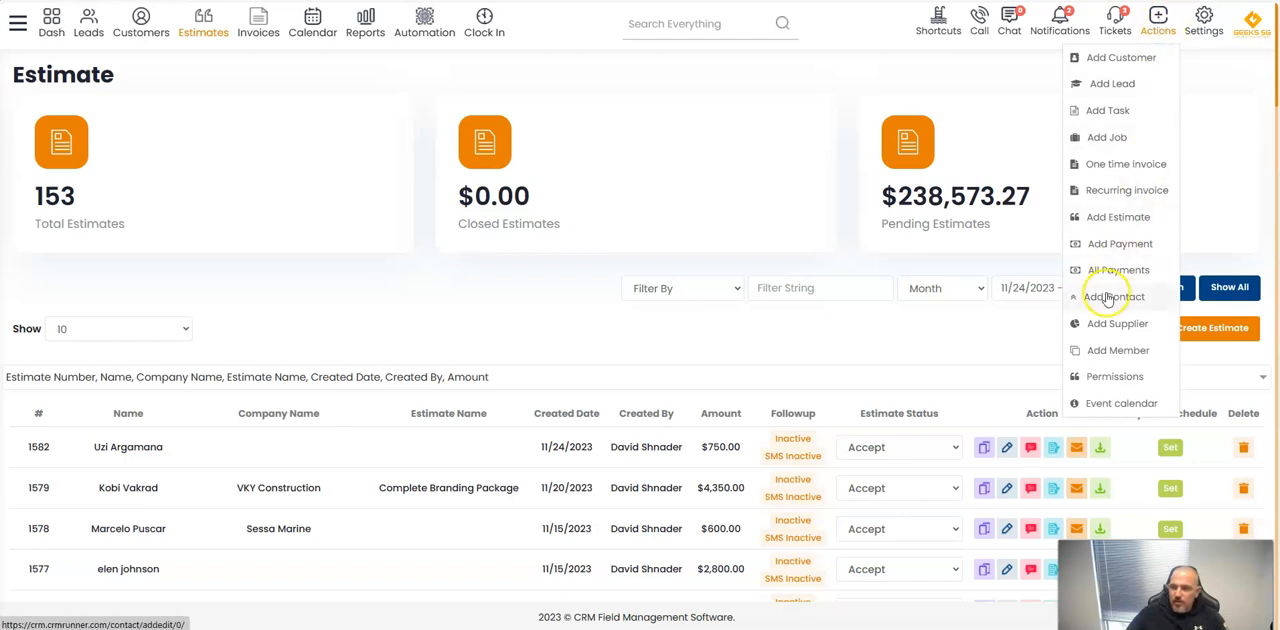
left_click(1116, 376)
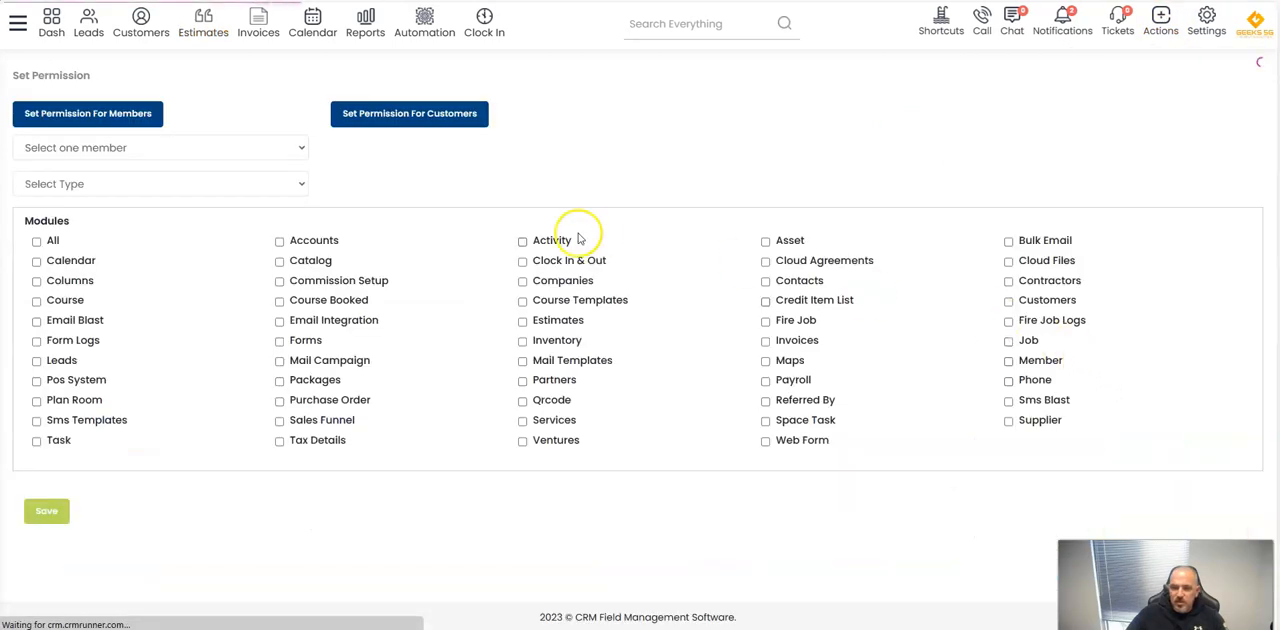
left_click(160, 148)
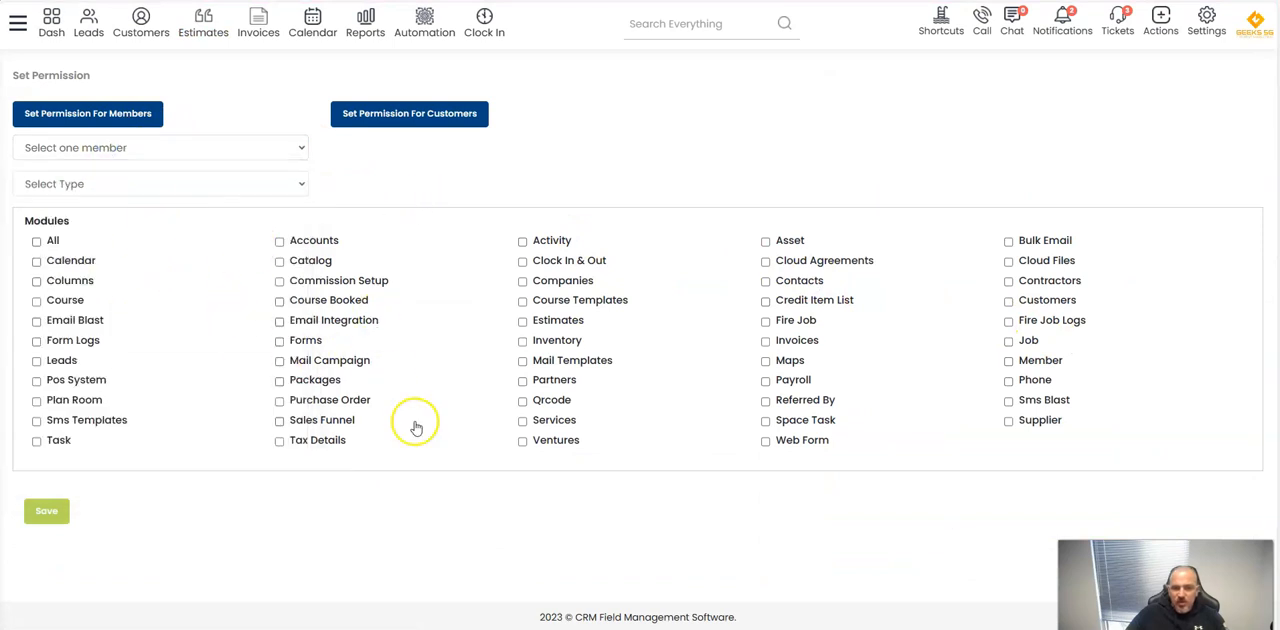
mouse_move(1008, 340)
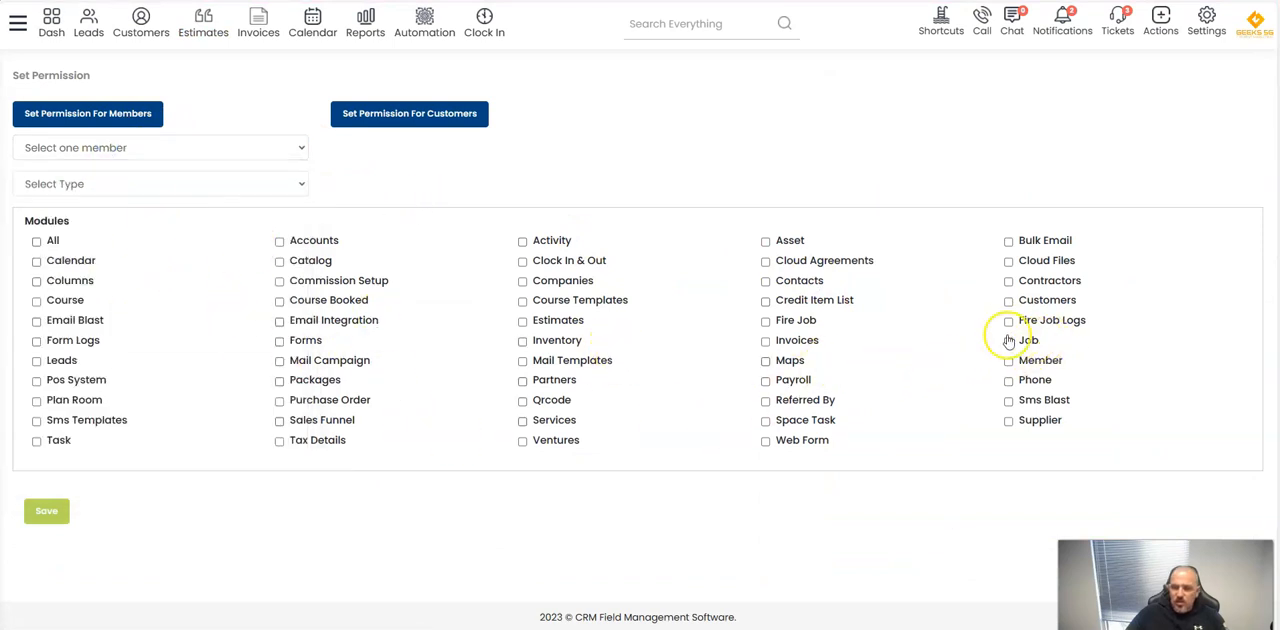
mouse_move(548, 290)
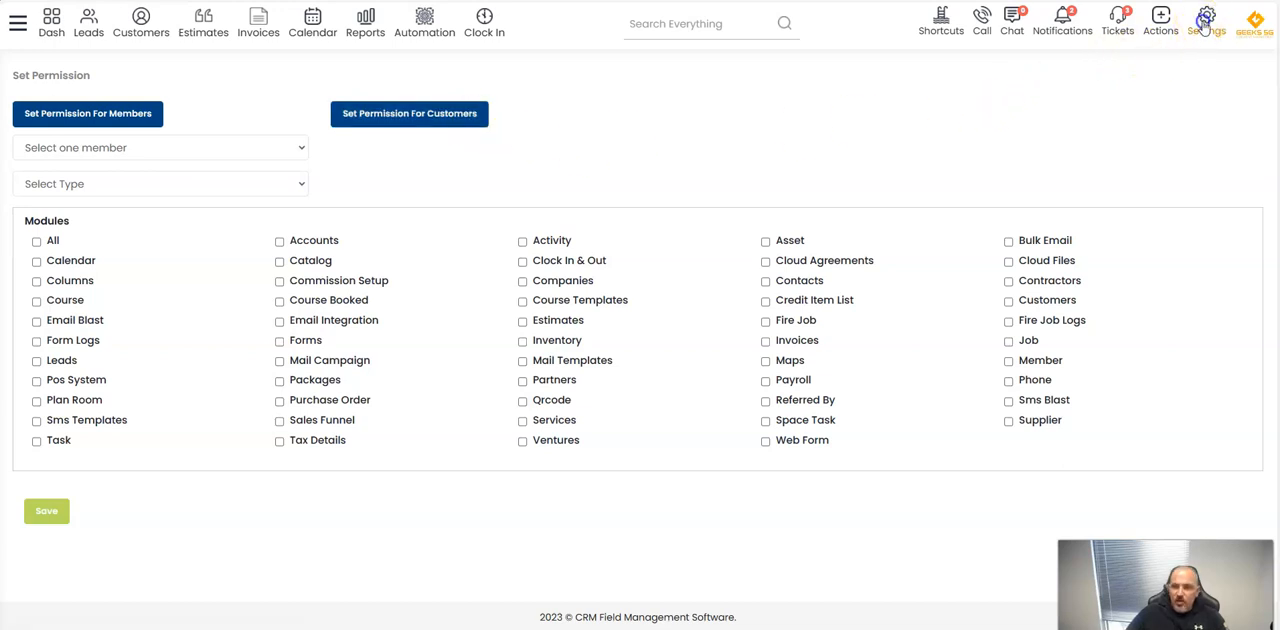
mouse_move(1144, 468)
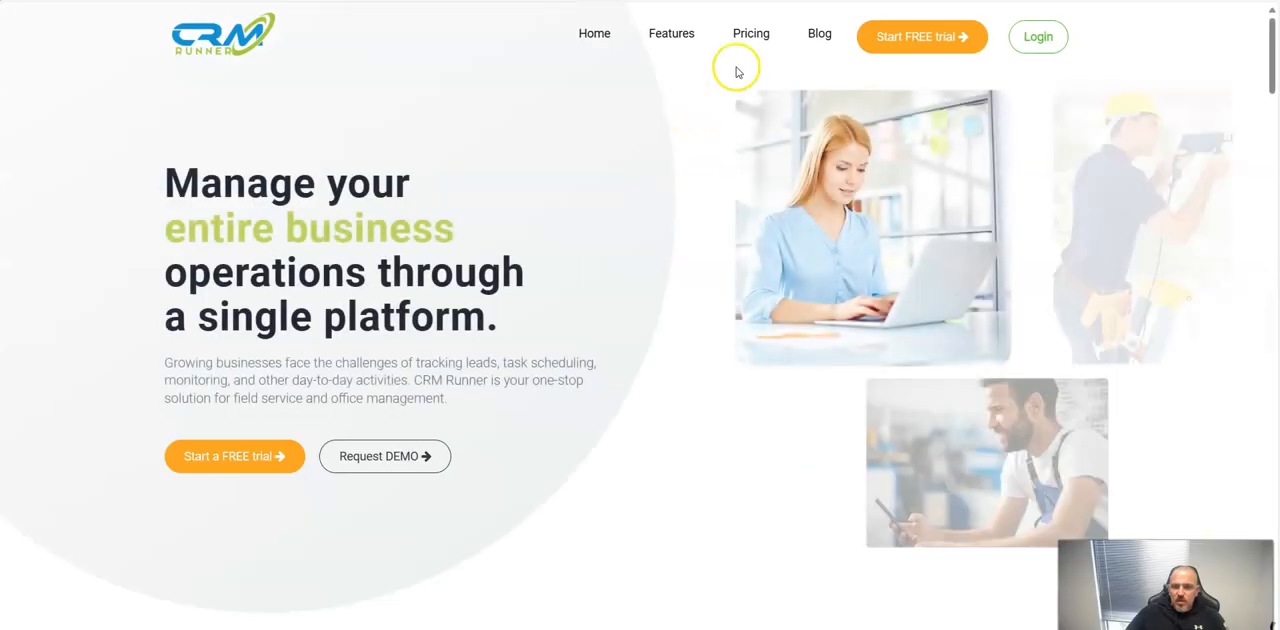
Review the website's pricing page and highlight the $35 per-user monthly price.
left_click(752, 32)
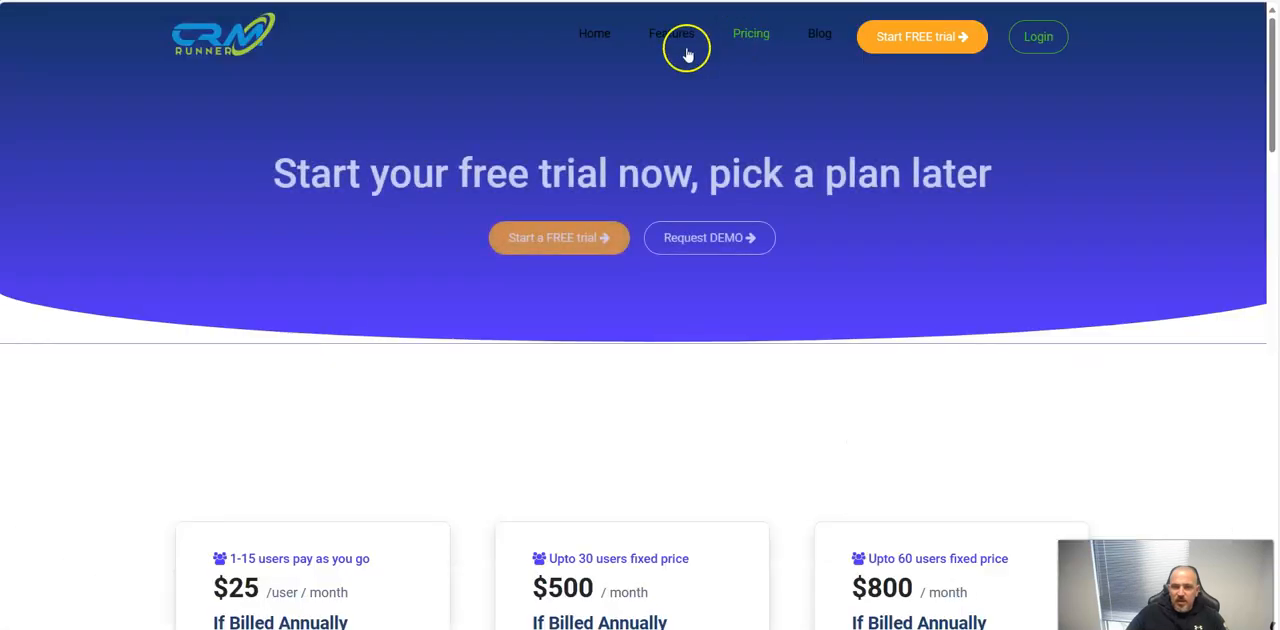
left_click(670, 32)
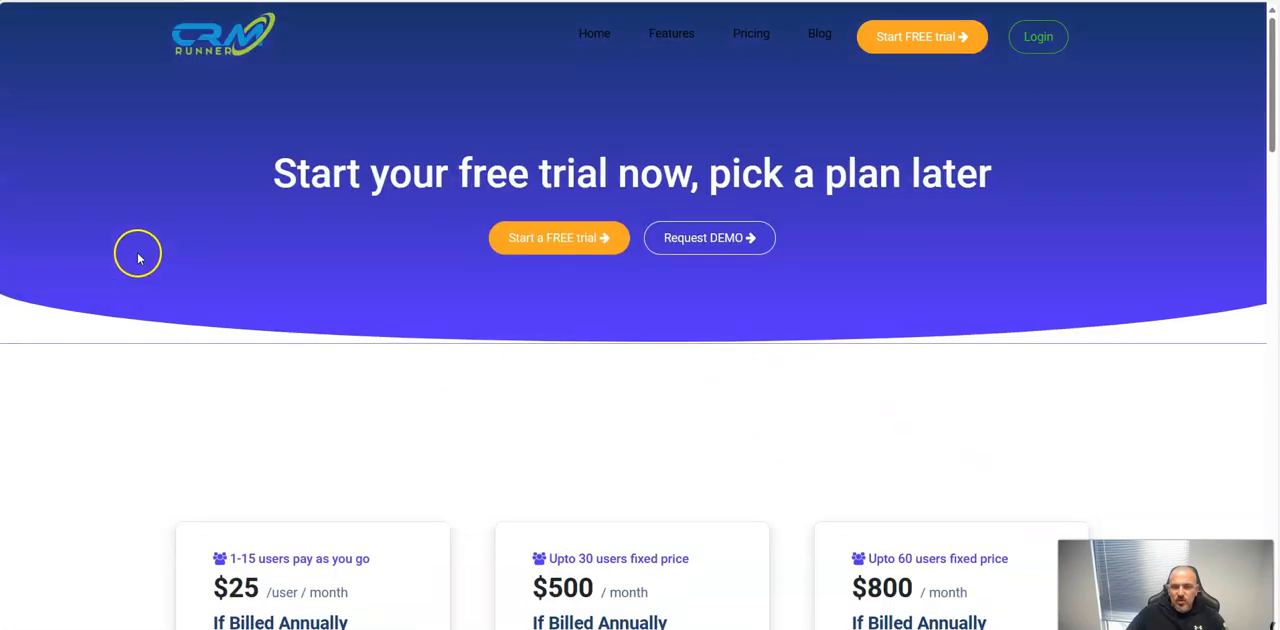
scroll("down", 3)
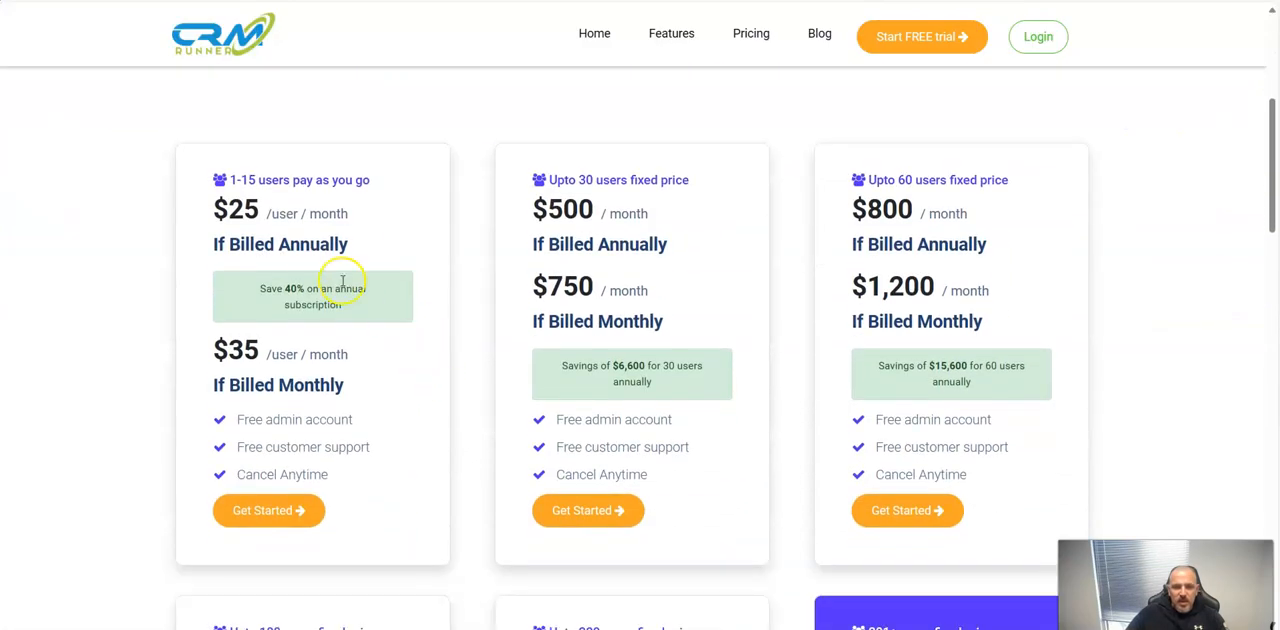
double_click(248, 420)
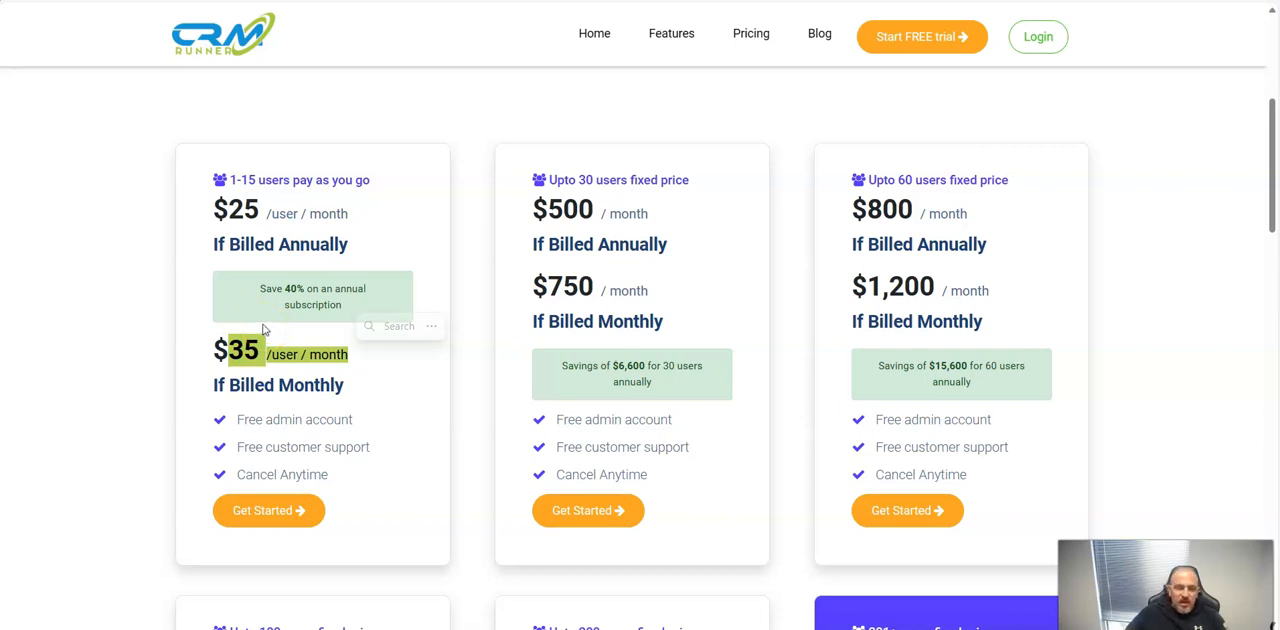
mouse_move(260, 326)
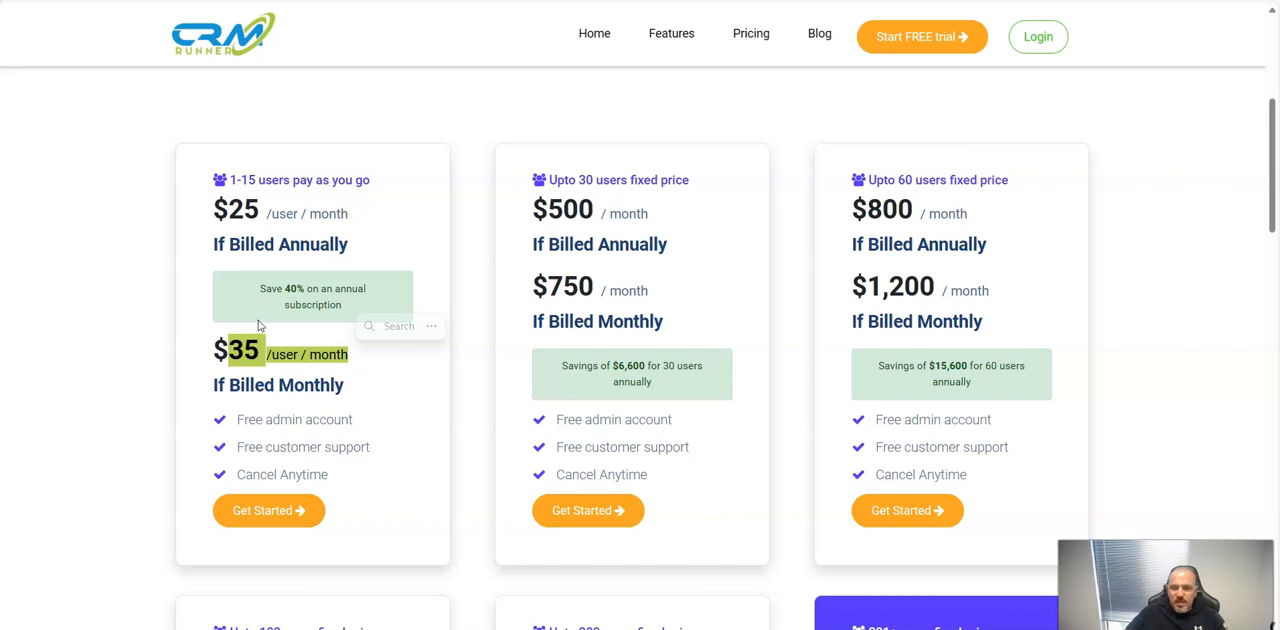
scroll("down", 3)
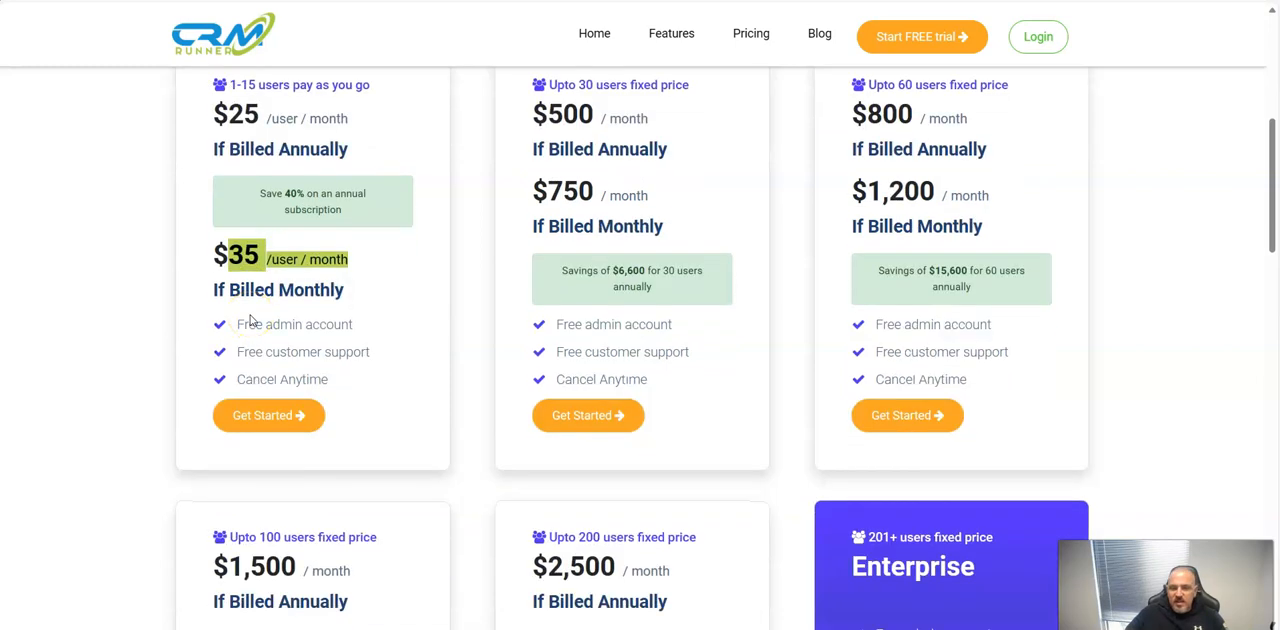
scroll("up", 3)
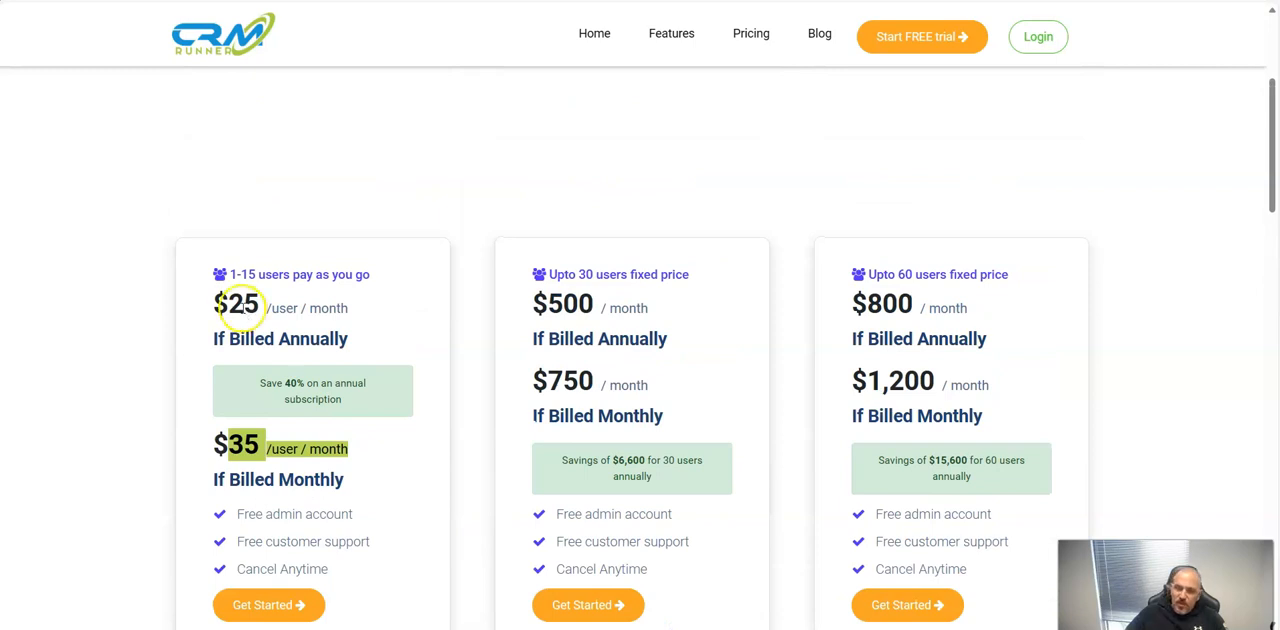
mouse_move(868, 102)
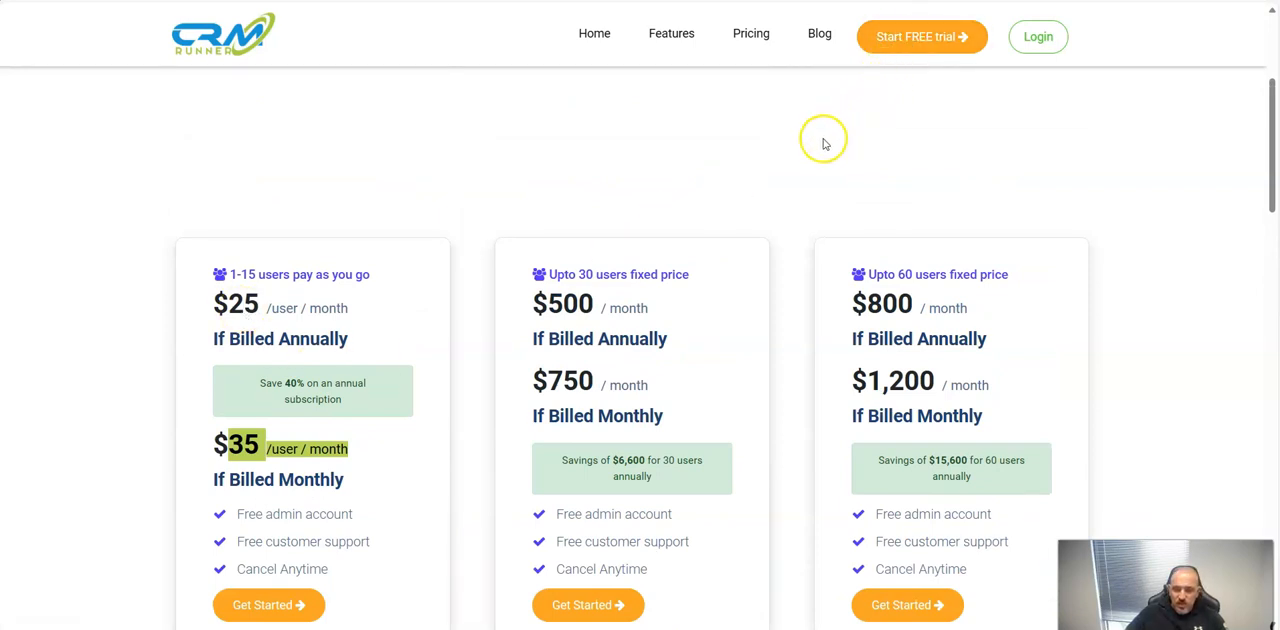
mouse_move(800, 148)
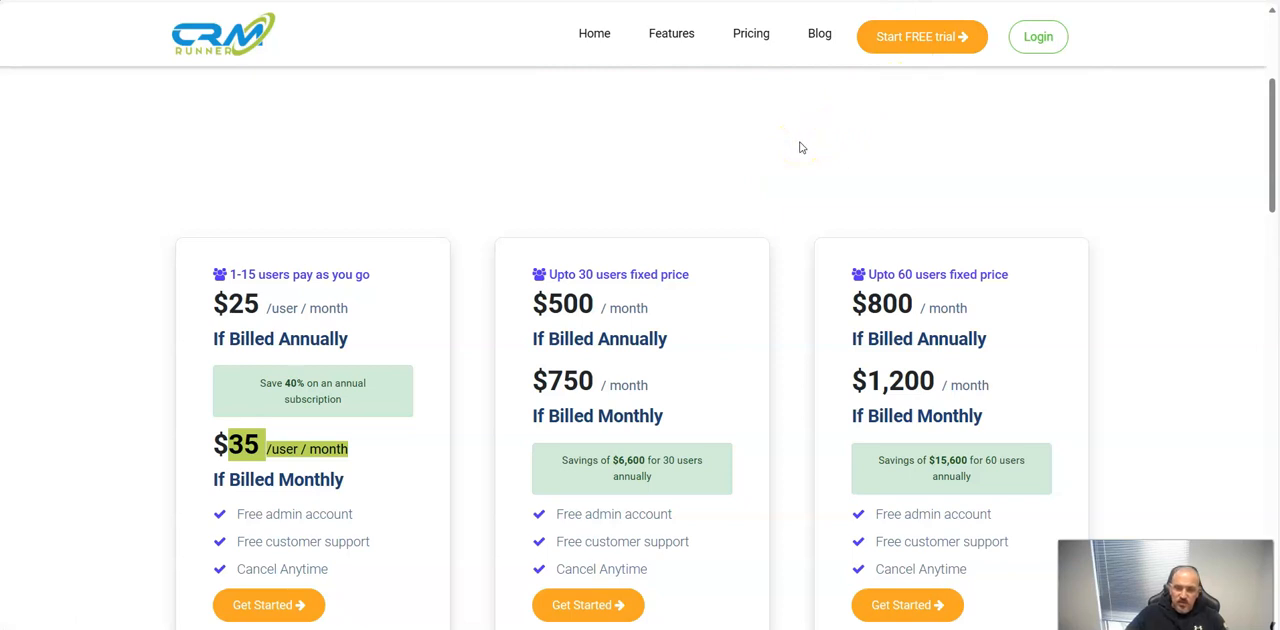